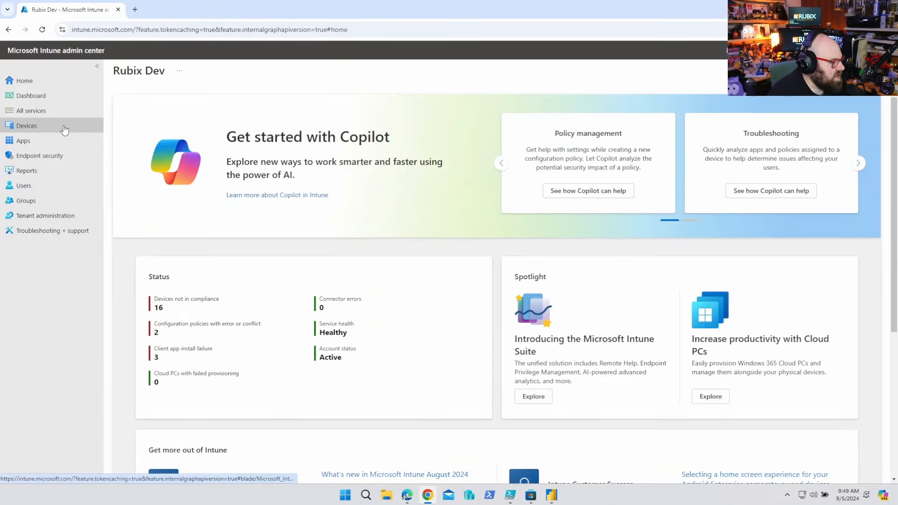
- Expand the device preparation details on the OOBE setup screen to view sub-step status
click(26, 125)
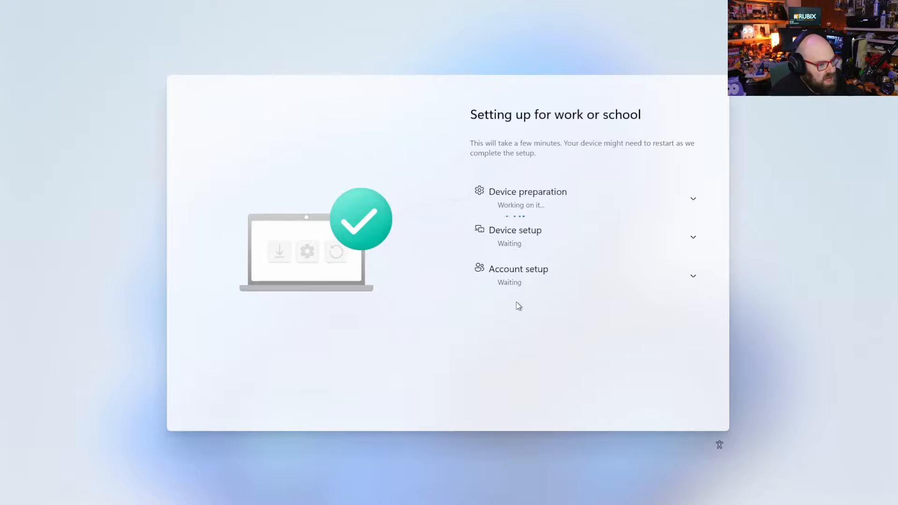
mouse_move(725, 208)
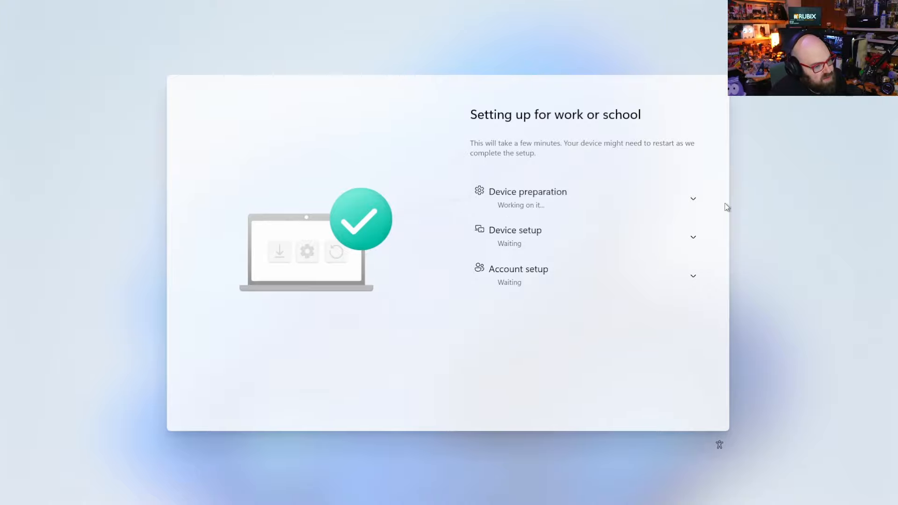
click(692, 198)
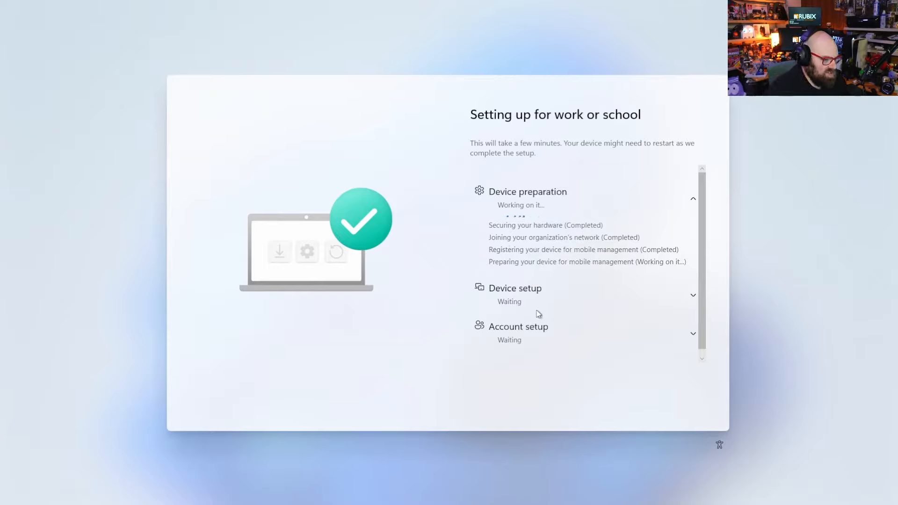
mouse_move(499, 271)
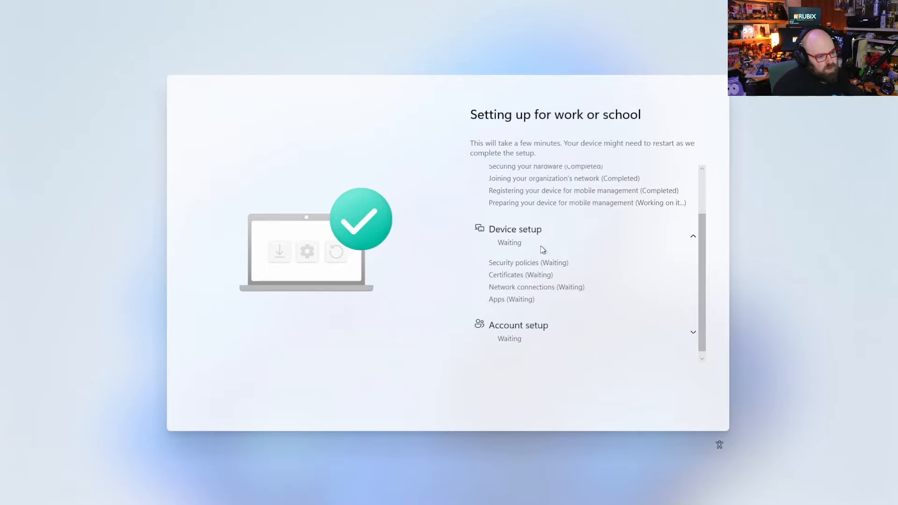
mouse_move(546, 317)
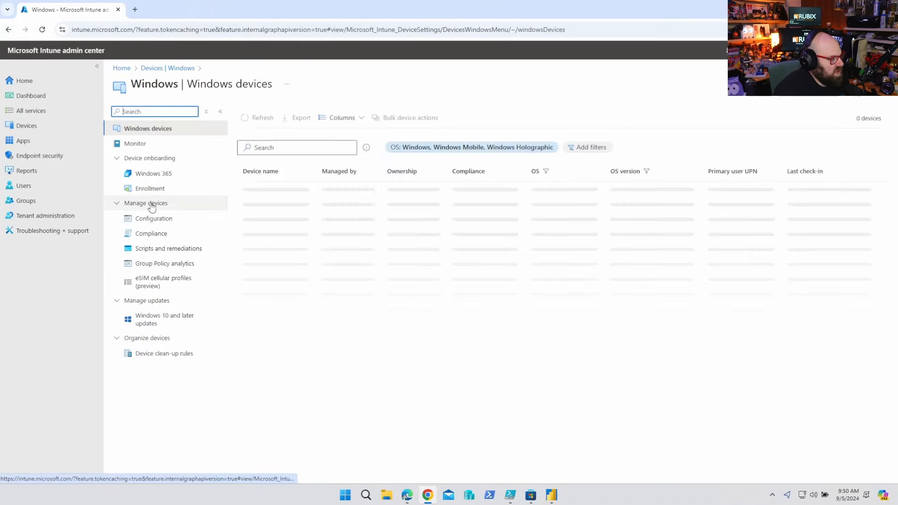
- Show the M365 Enrollment Status Page profile's properties, including blocking apps and group assignment
click(150, 188)
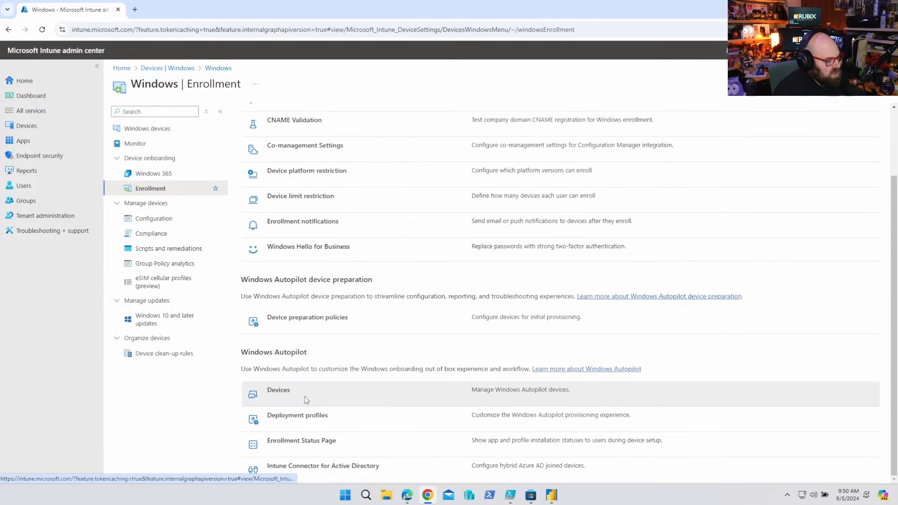
click(301, 440)
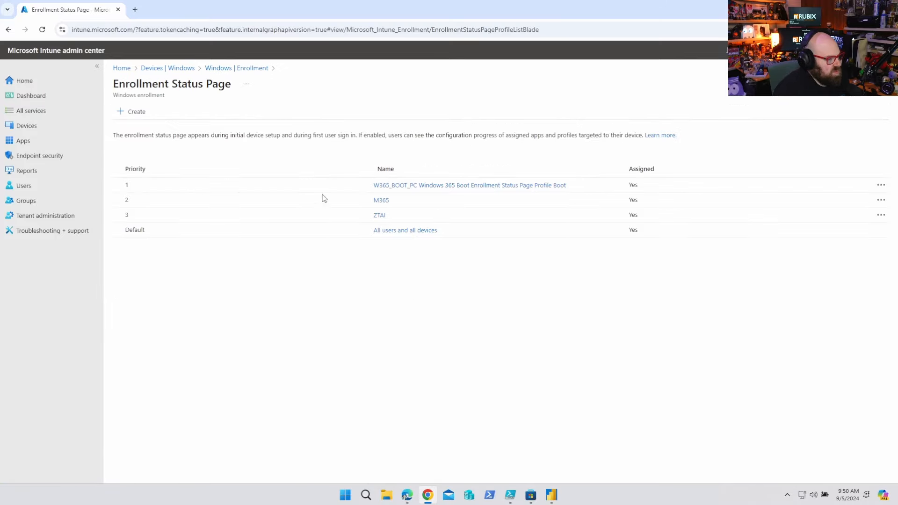
click(381, 200)
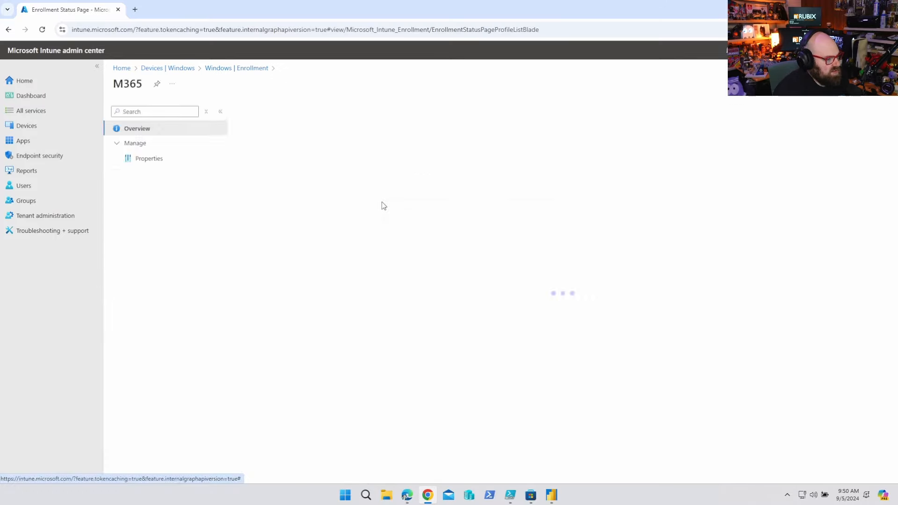
click(149, 158)
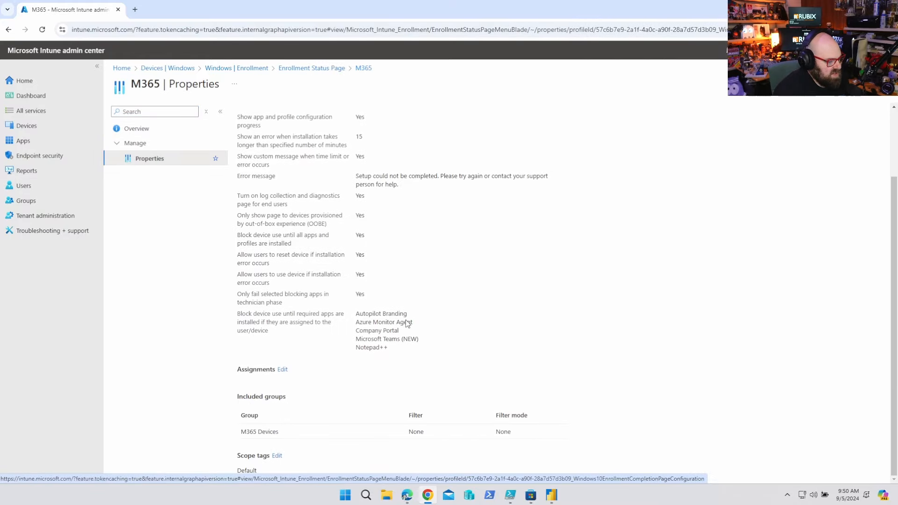
mouse_move(391, 337)
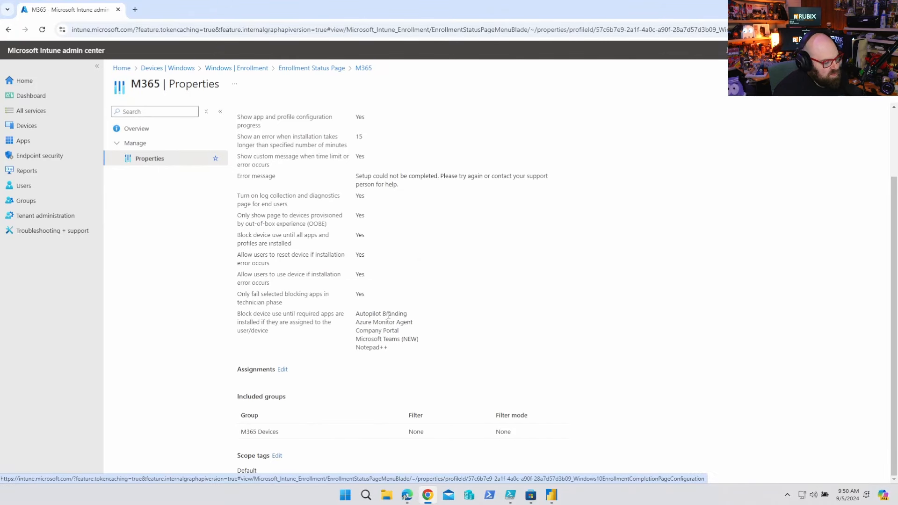
mouse_move(352, 328)
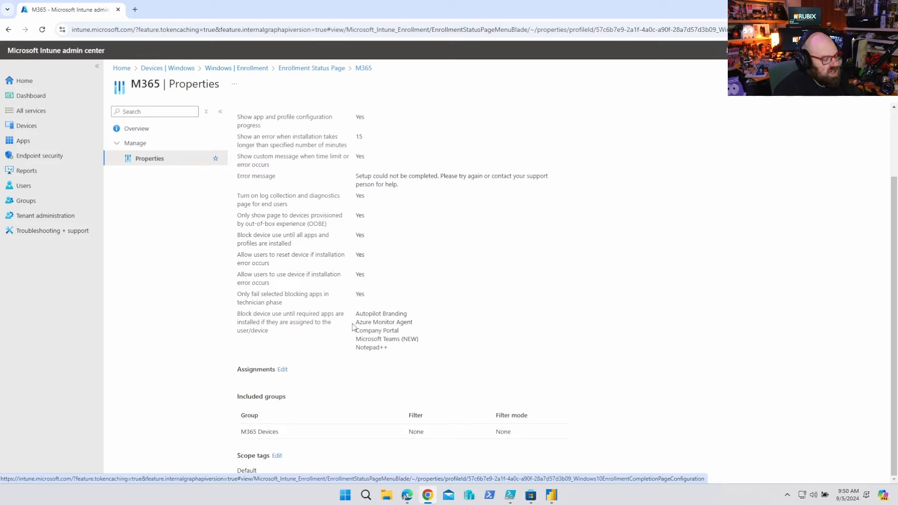
mouse_move(352, 346)
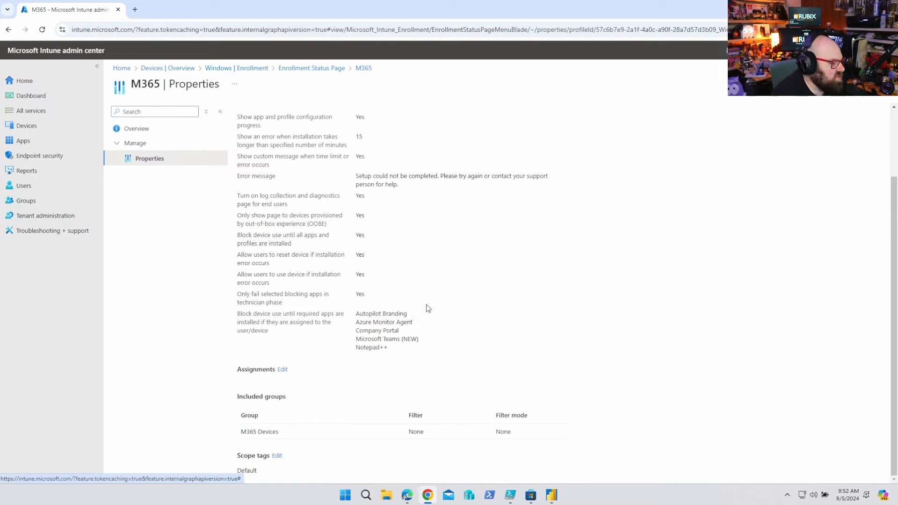
mouse_move(395, 358)
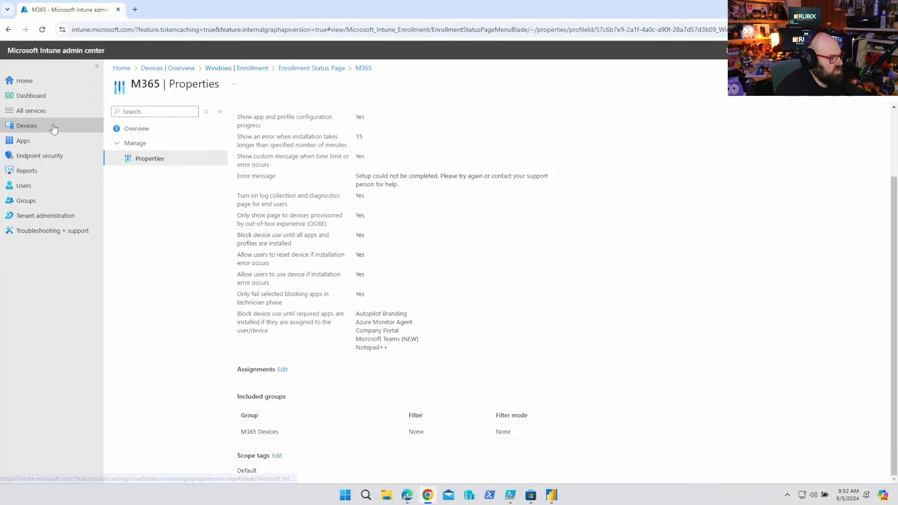
- Navigate from the devices overview to the device configuration policies list
click(26, 125)
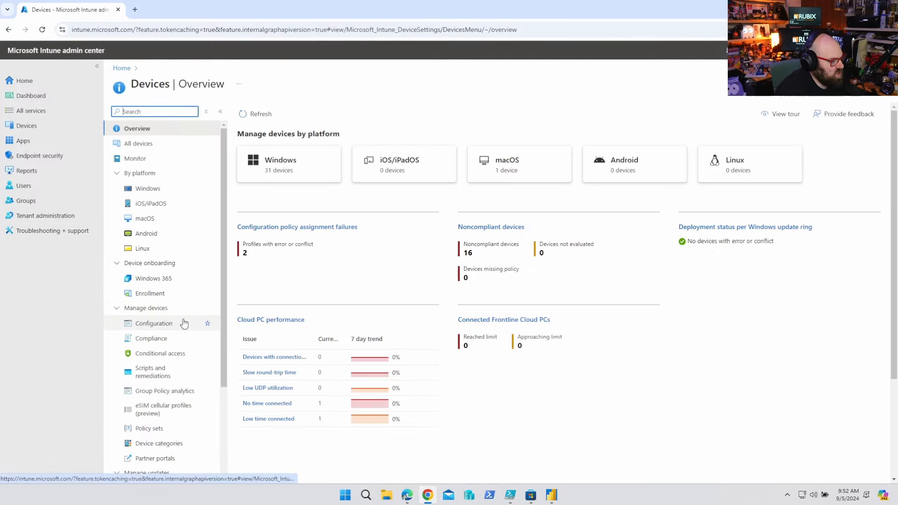
click(155, 323)
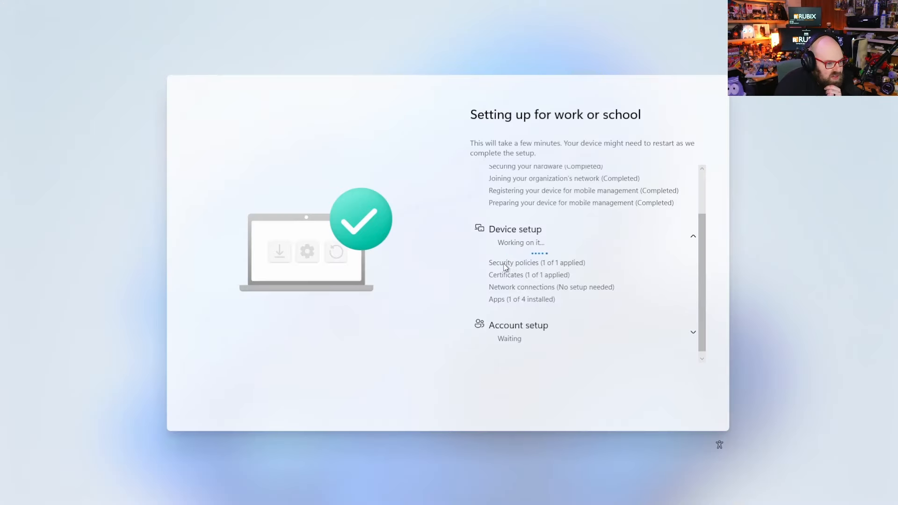
mouse_move(553, 271)
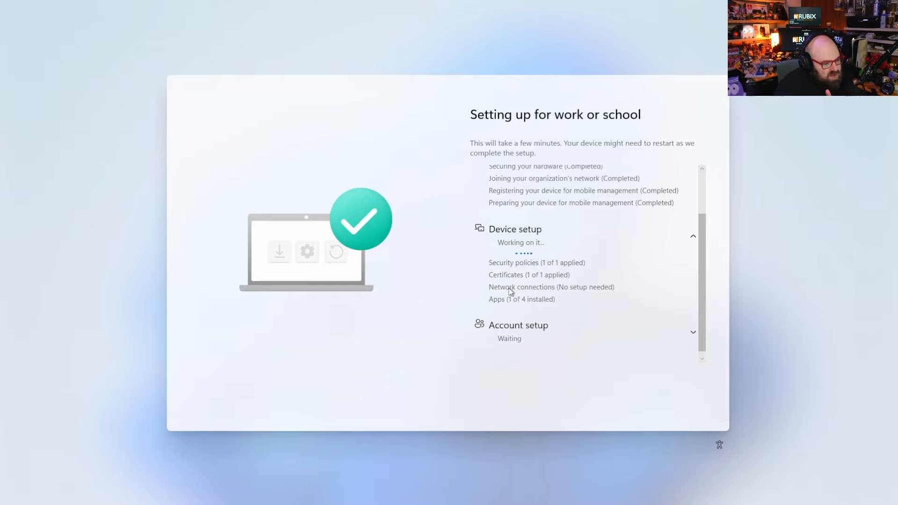
mouse_move(605, 287)
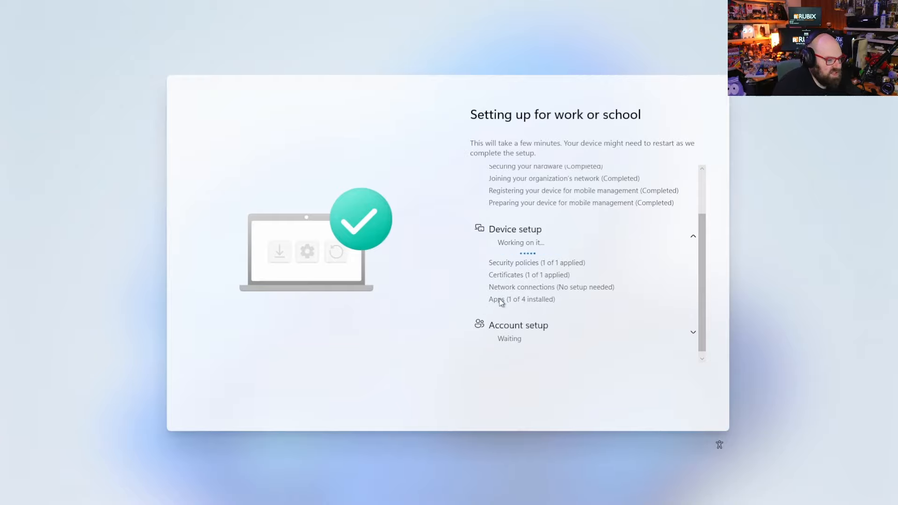
mouse_move(494, 316)
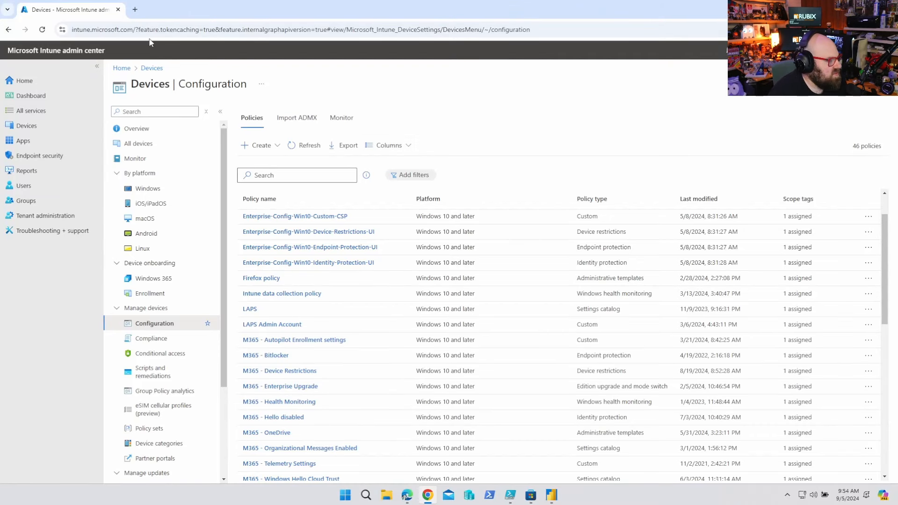
- Find Autopilot device serial 5728 and open its associated Intune device record
click(136, 128)
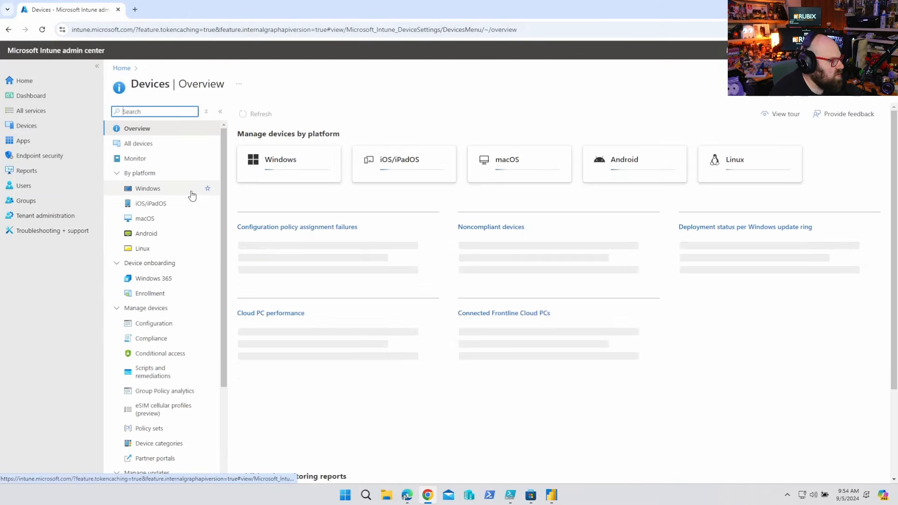
click(147, 188)
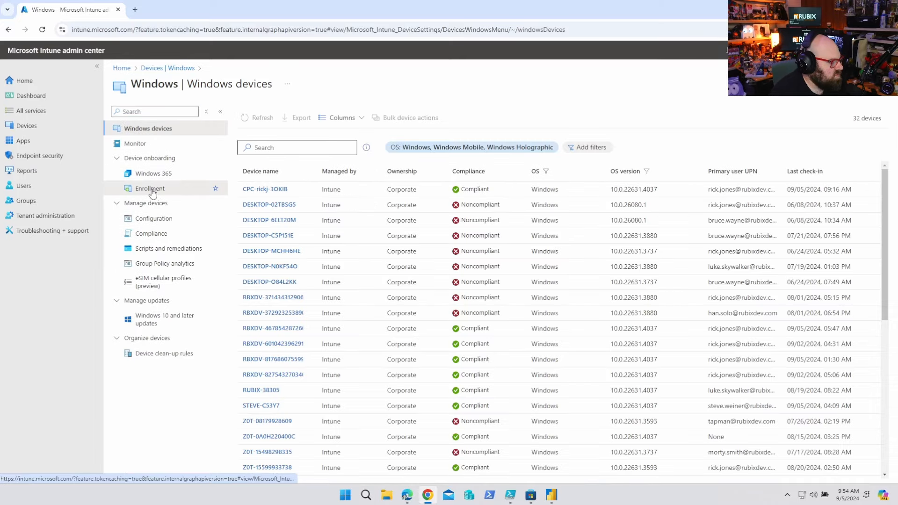
click(150, 188)
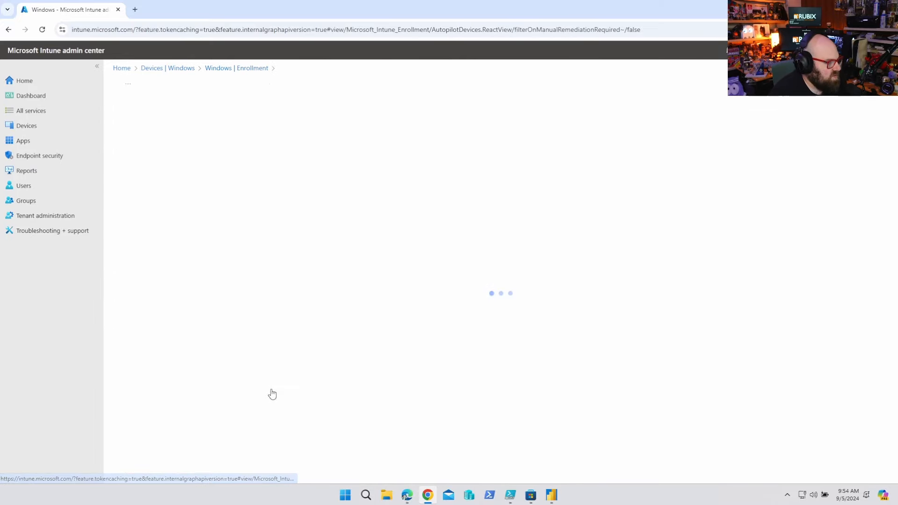
click(172, 147)
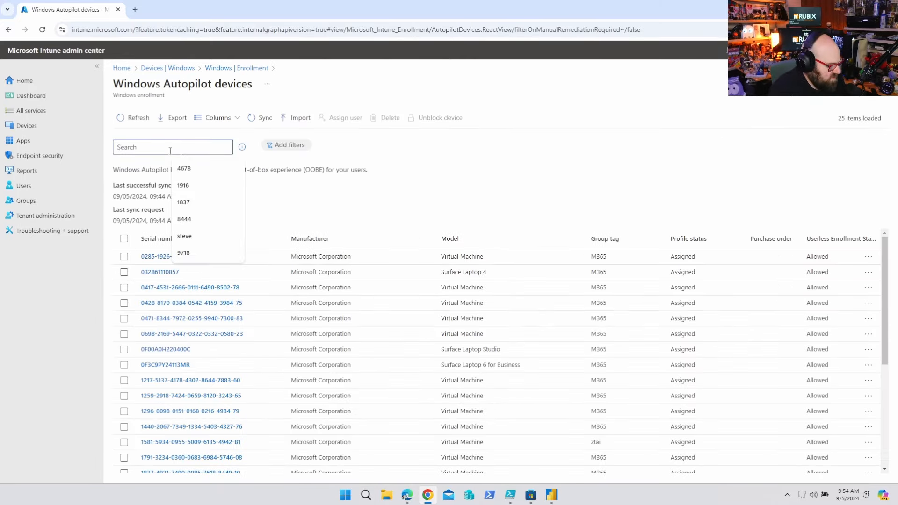
text(5728)
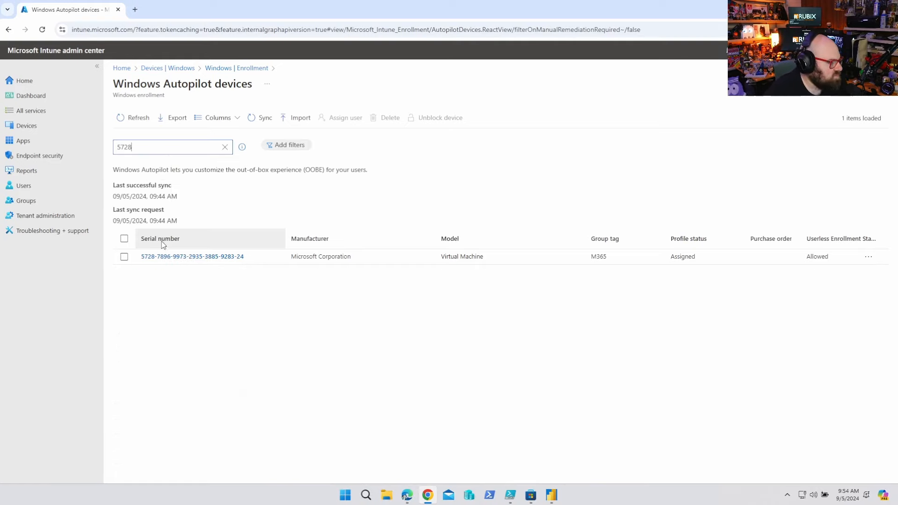
click(192, 256)
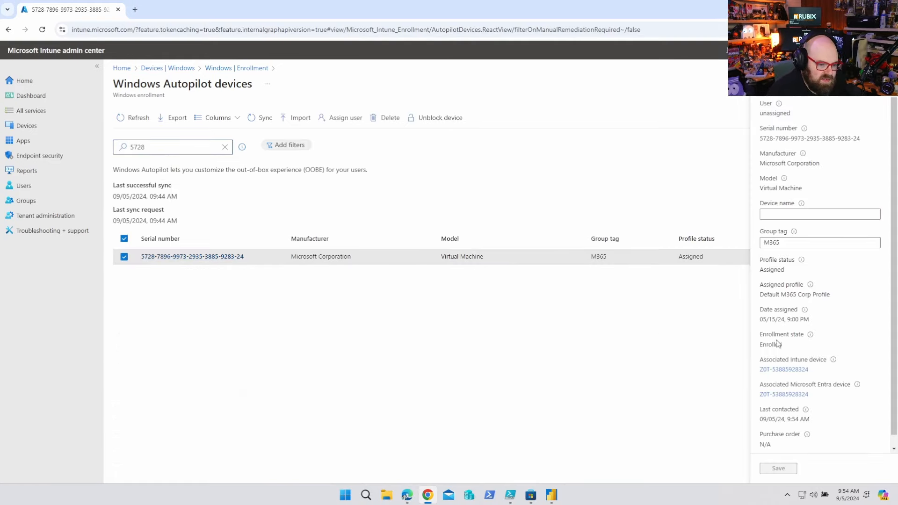
click(783, 369)
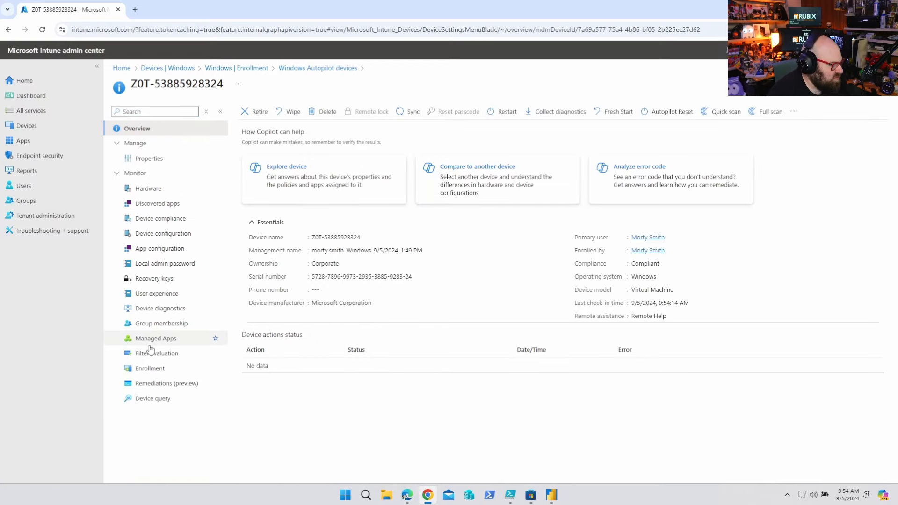
- Show the device's managed apps with required apps awaiting install status
click(155, 338)
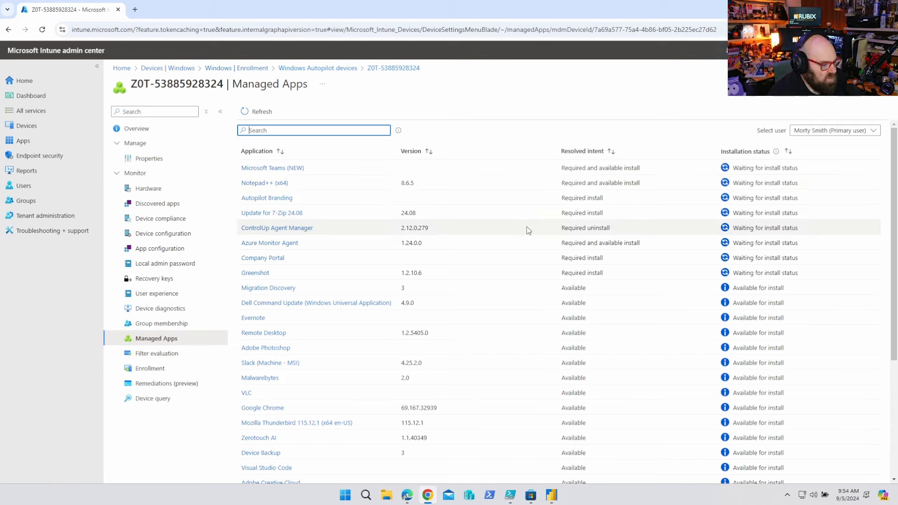
mouse_move(317, 192)
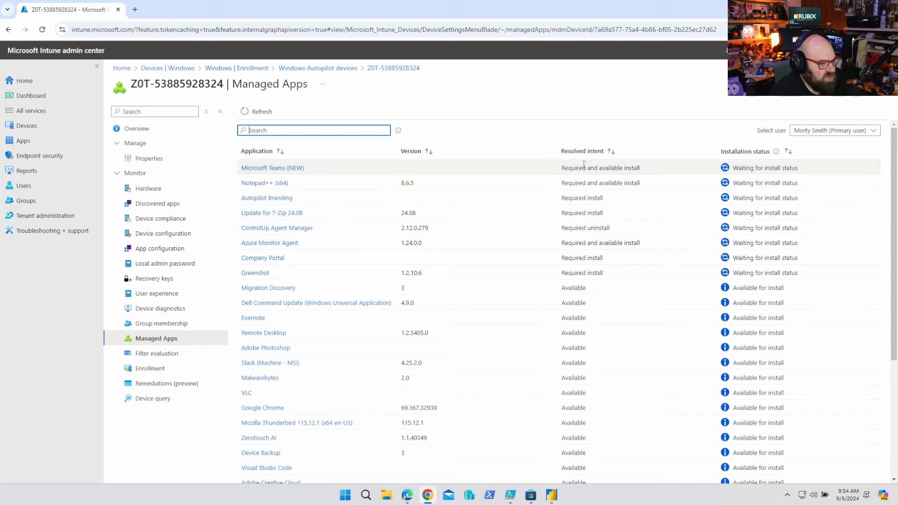
mouse_move(275, 255)
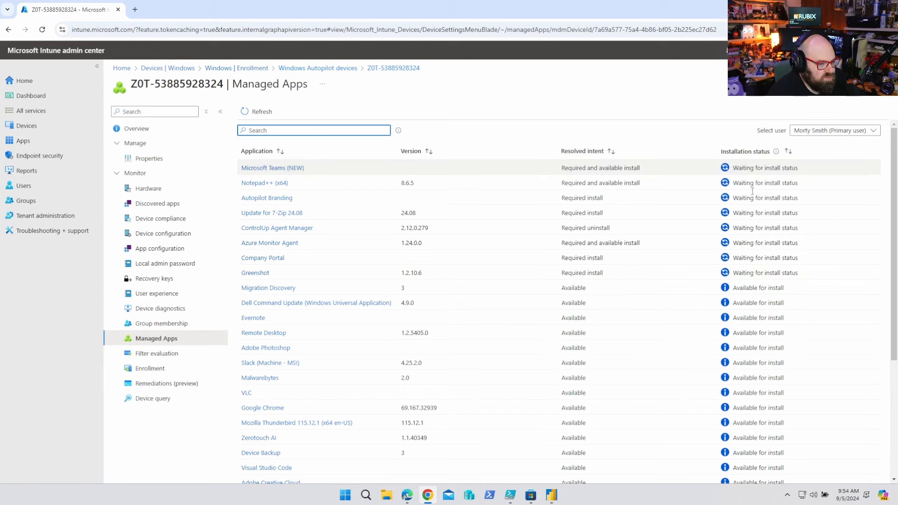
scroll(down, 3)
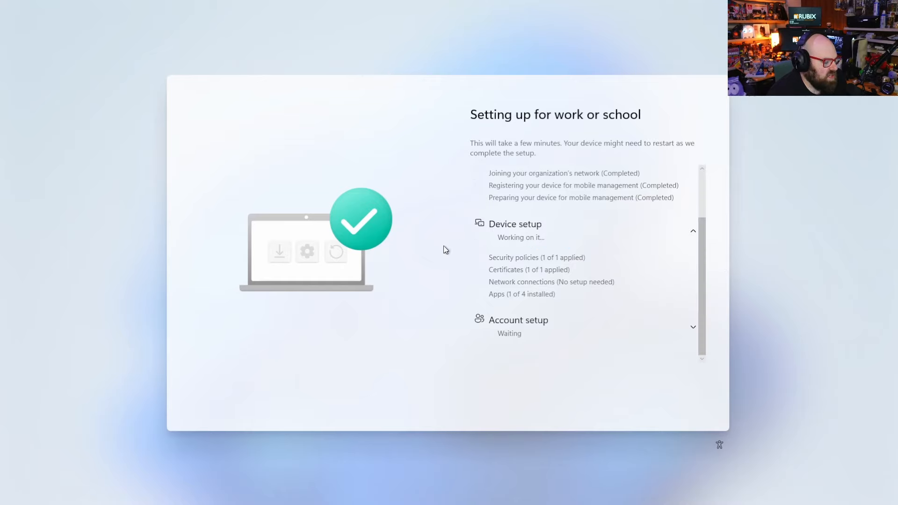
mouse_move(558, 314)
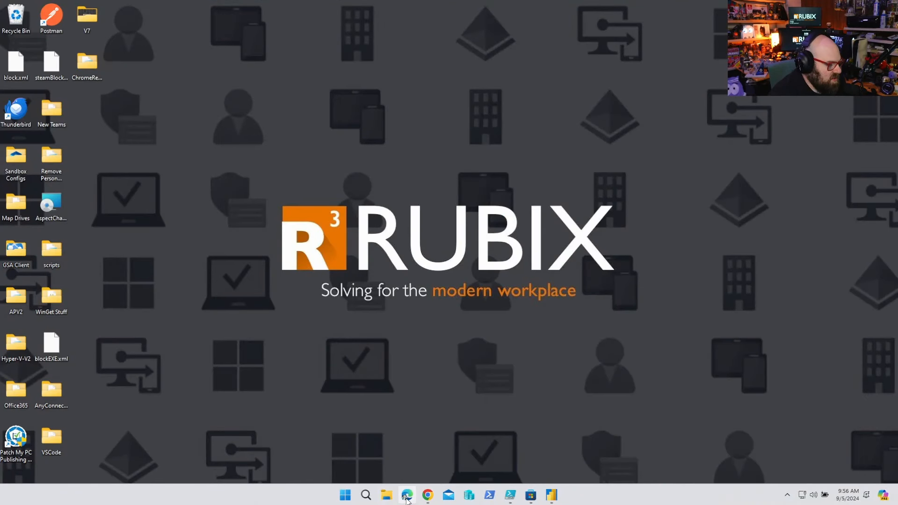
- Review the script's gallery page and the Digging deeper diagnostics blog post in Edge
click(407, 495)
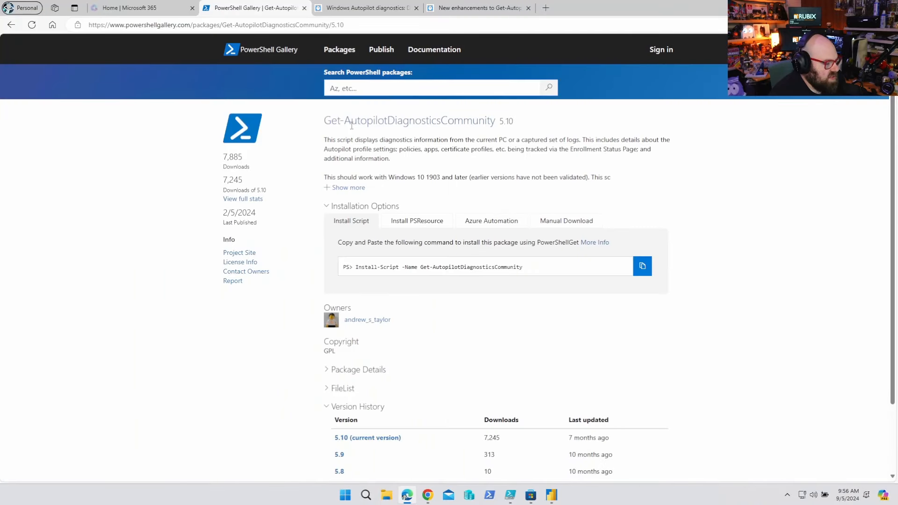
mouse_move(493, 134)
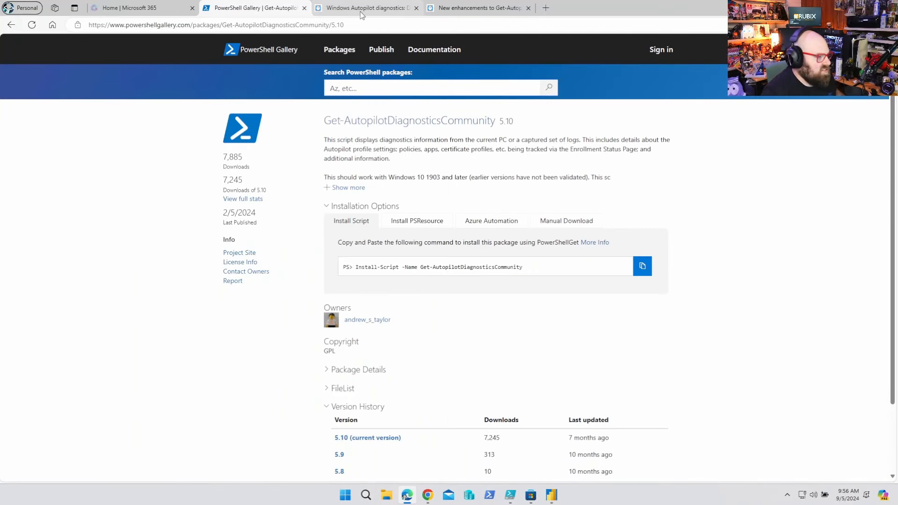
click(366, 7)
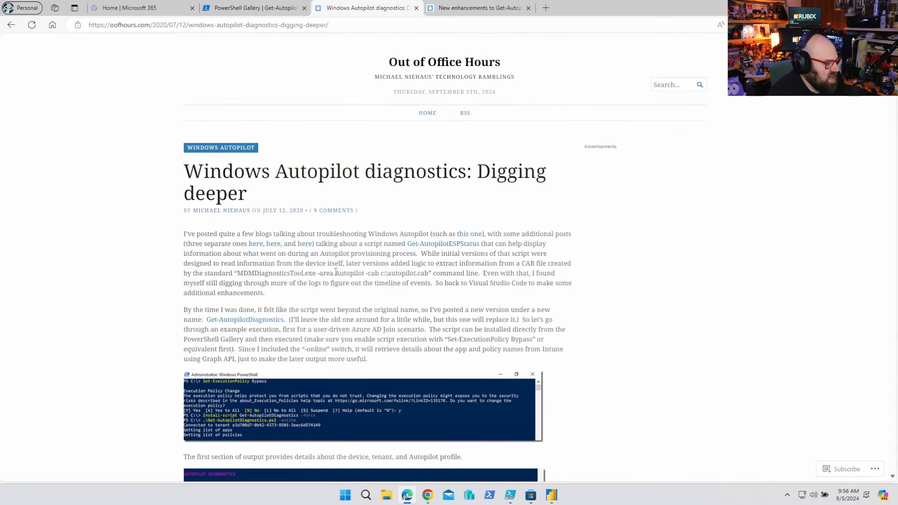
scroll(down, 3)
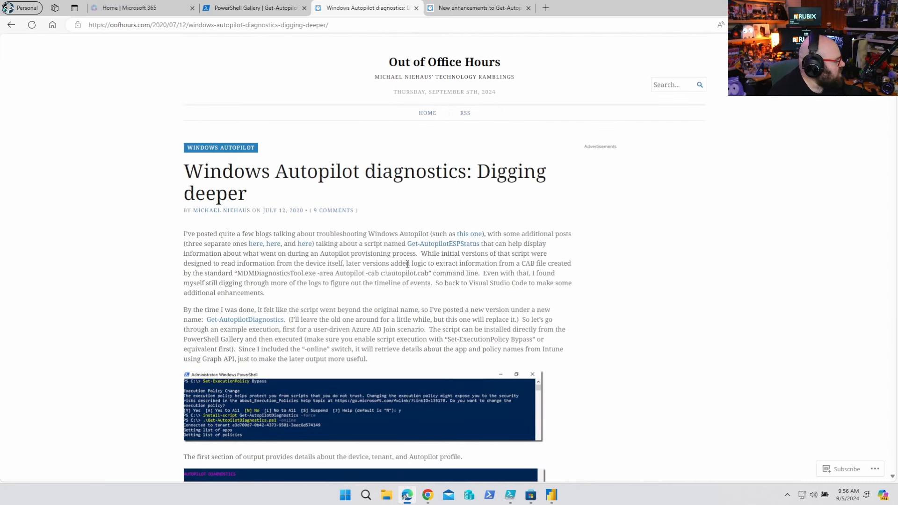
- Review the New enhancements blog post, then return to the first tab
click(478, 7)
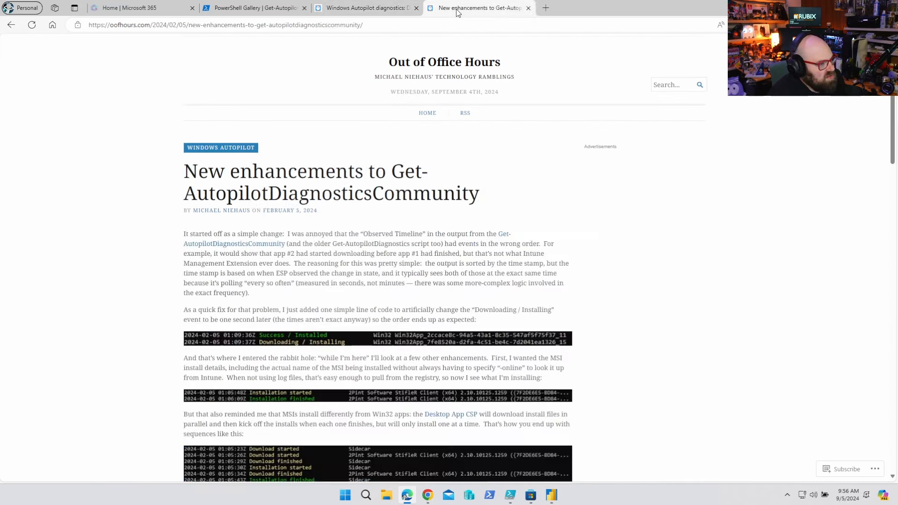
mouse_move(188, 226)
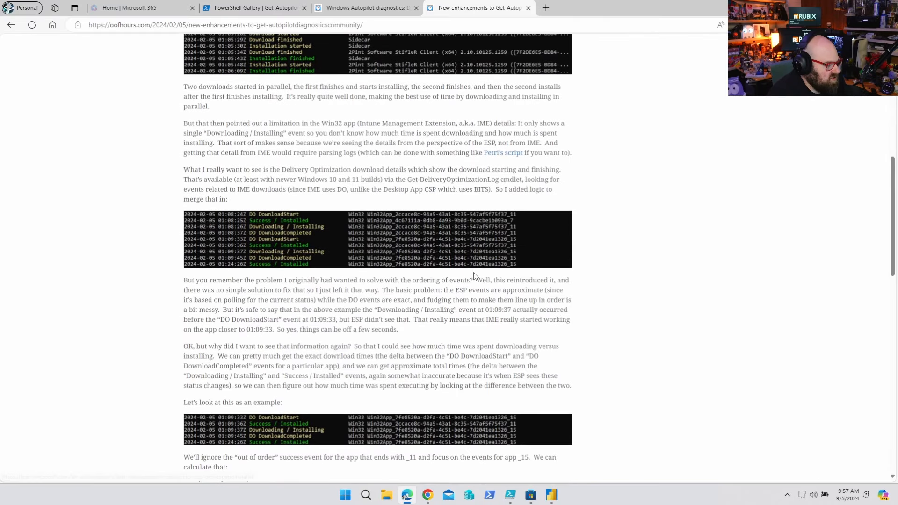
scroll(down, 3)
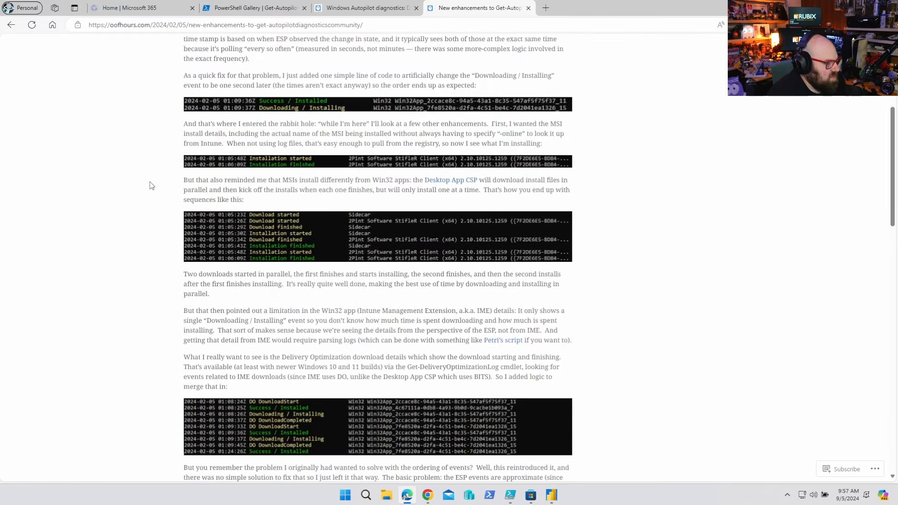
scroll(down, 3)
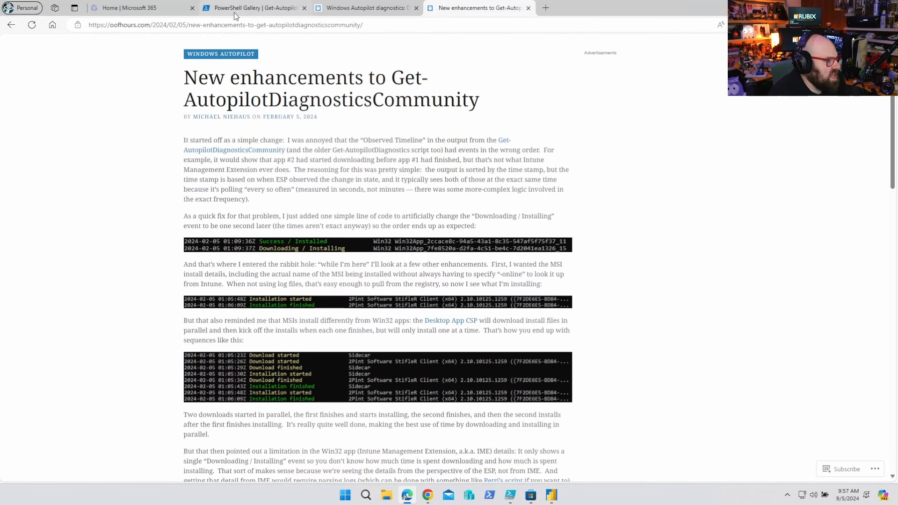
click(251, 8)
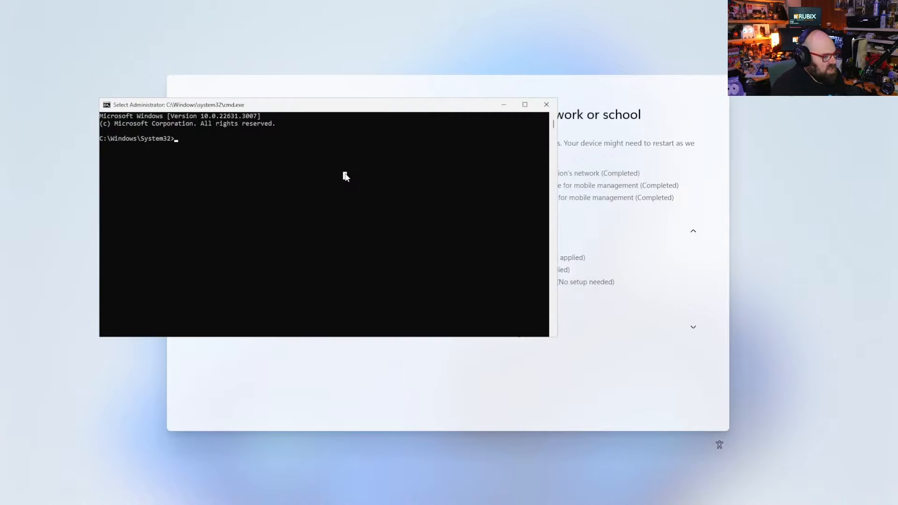
- Install Get-AutopilotDiagnosticsCommunity via Install-Script -Force in PowerShell and run it
text(install-s)
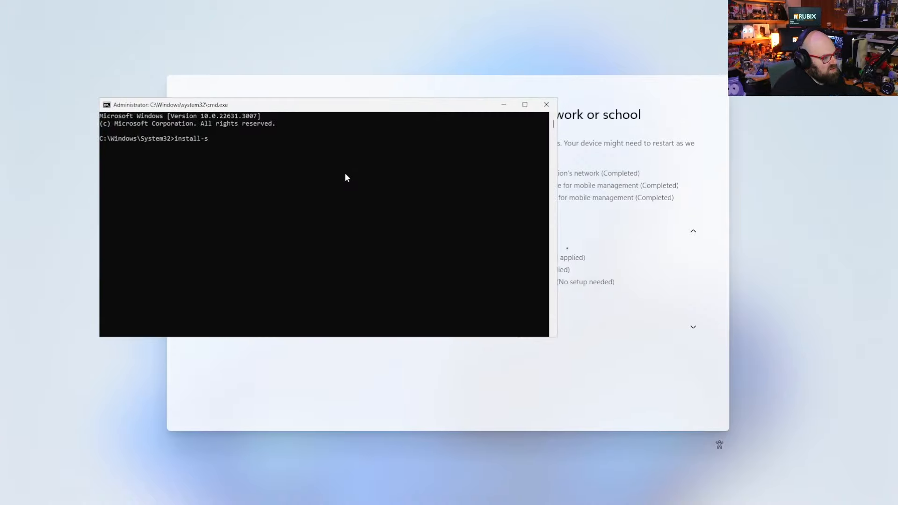
text(powershe)
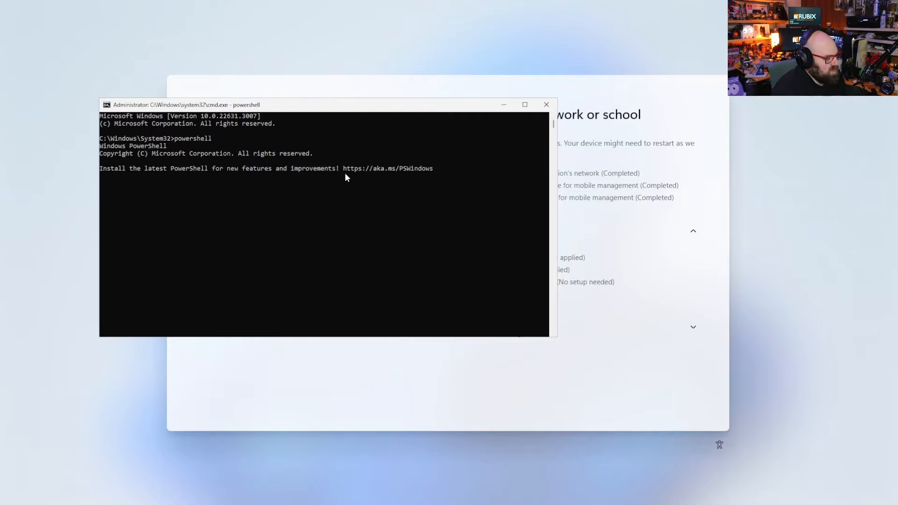
text(in)
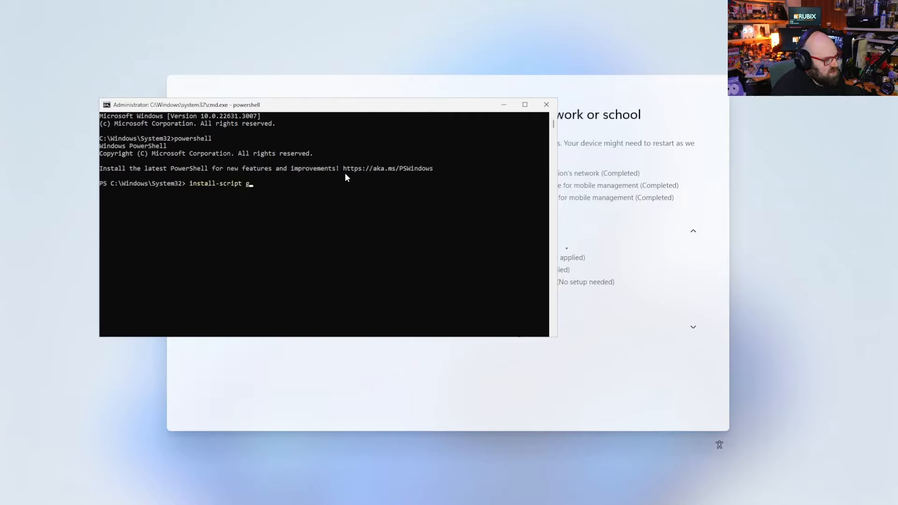
text(et-)
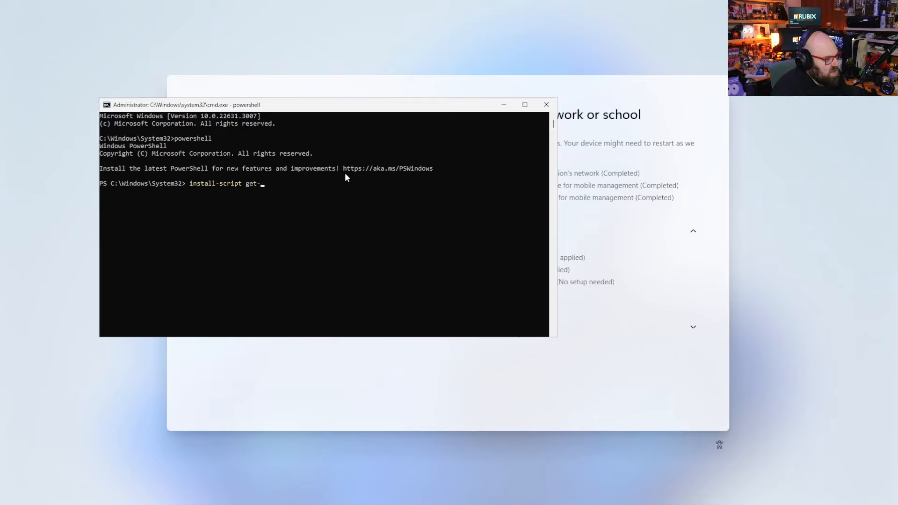
text(autopilotdiagnosticscommunity -force)
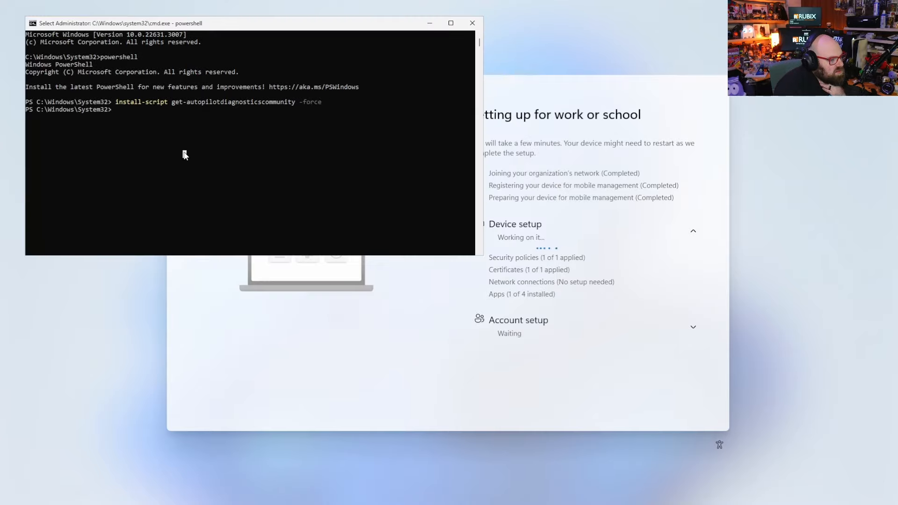
text(get-a)
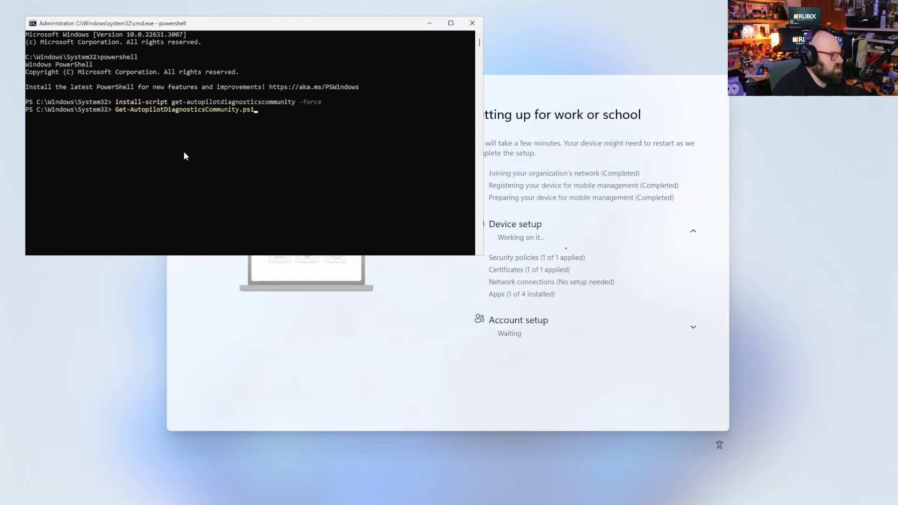
key(enter)
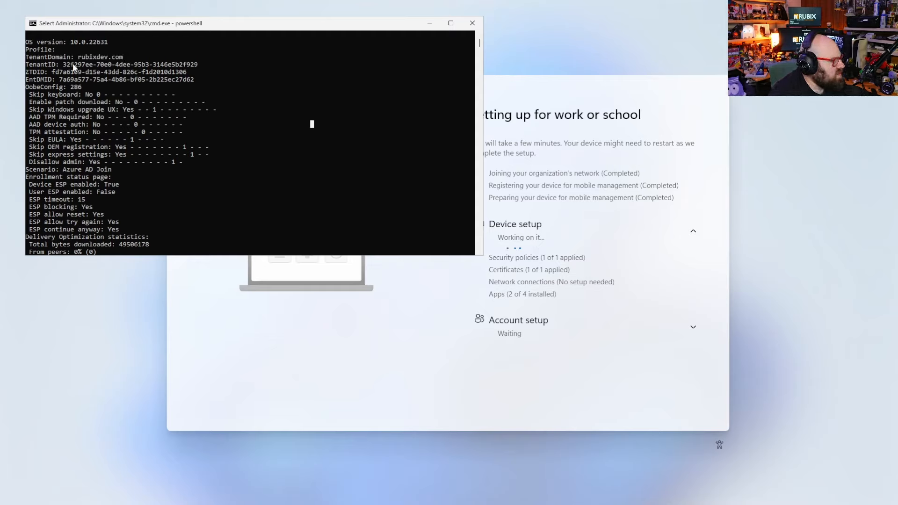
mouse_move(103, 98)
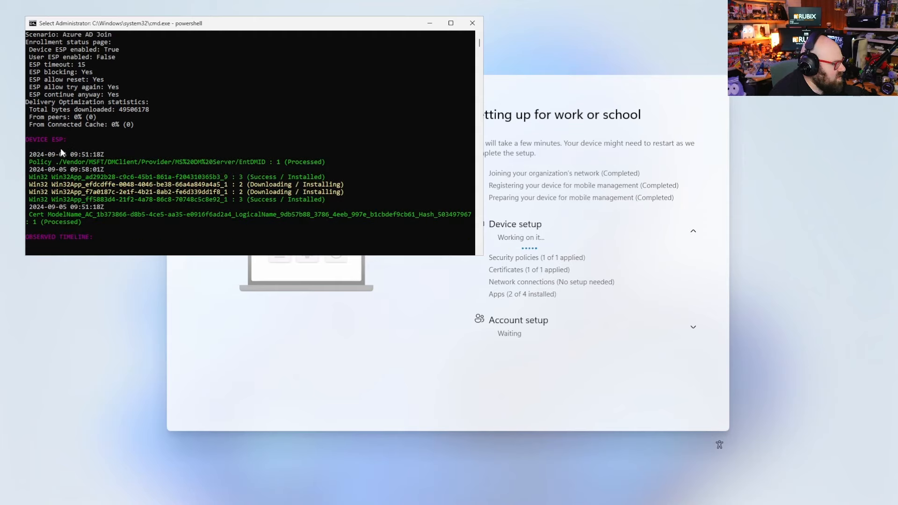
mouse_move(478, 307)
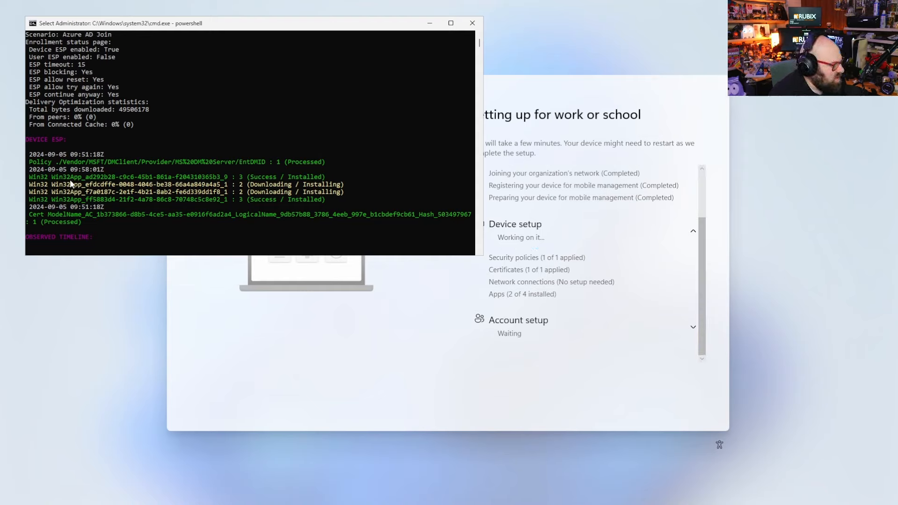
mouse_move(54, 163)
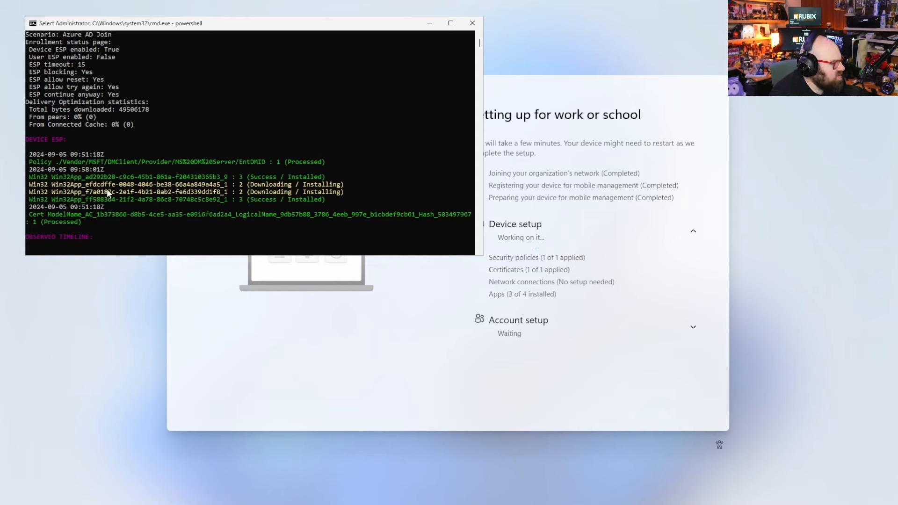
mouse_move(114, 205)
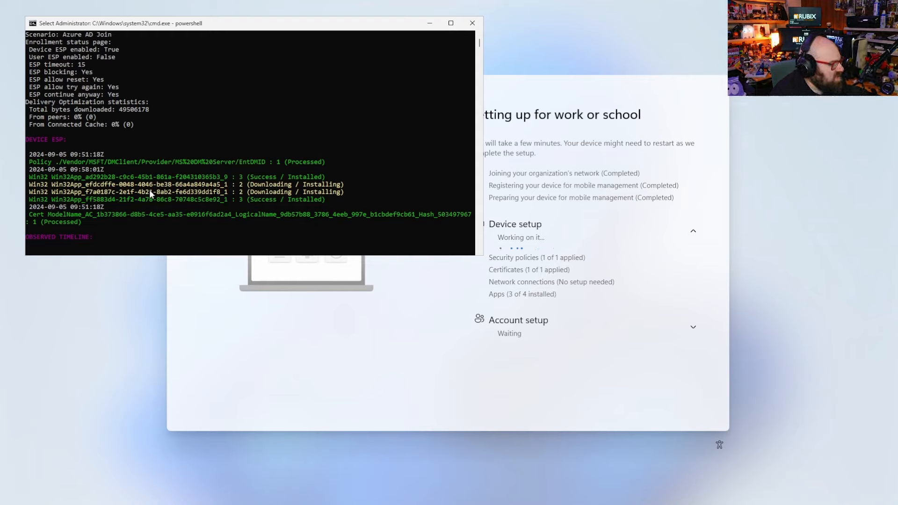
mouse_move(275, 197)
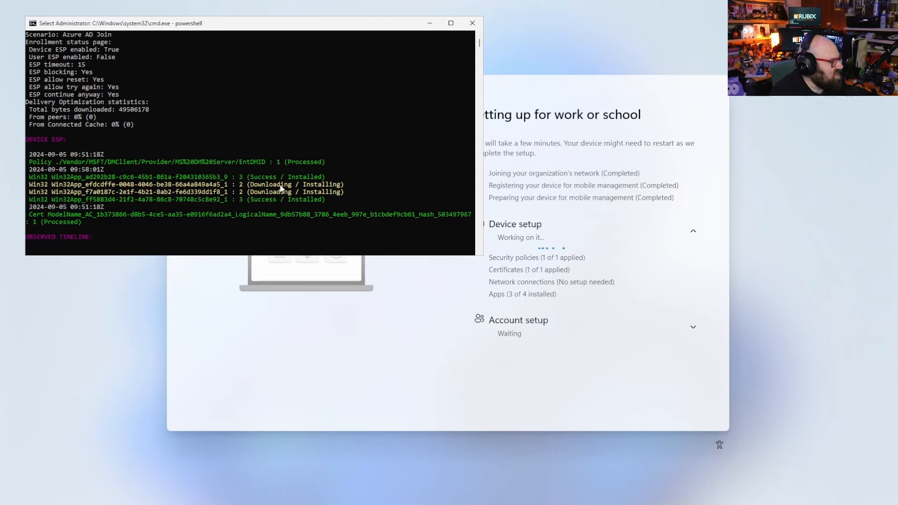
mouse_move(60, 218)
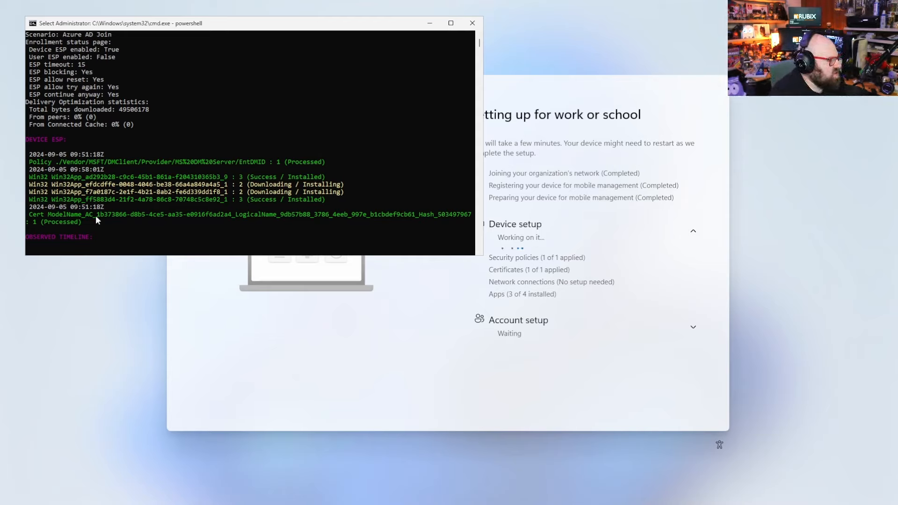
mouse_move(119, 217)
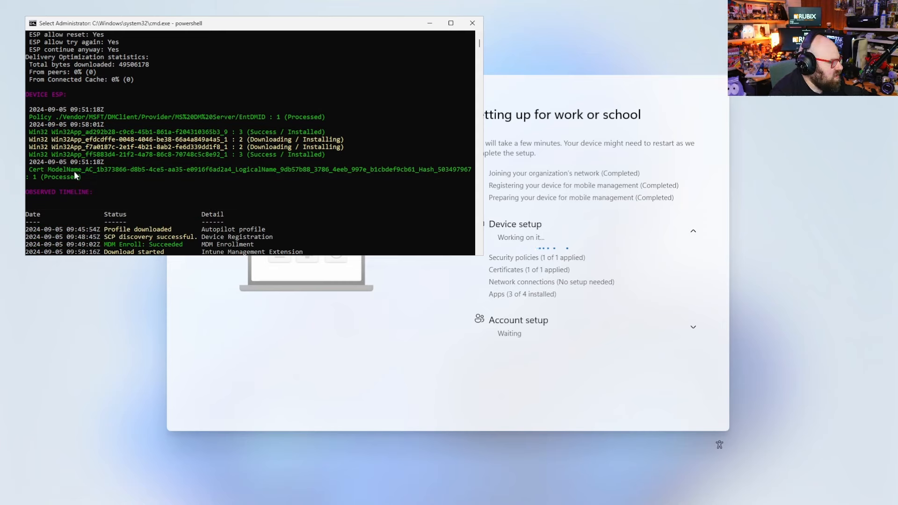
- Scroll the diagnostics report through ESP settings, Device ESP entries and the observed timeline
scroll(down, 3)
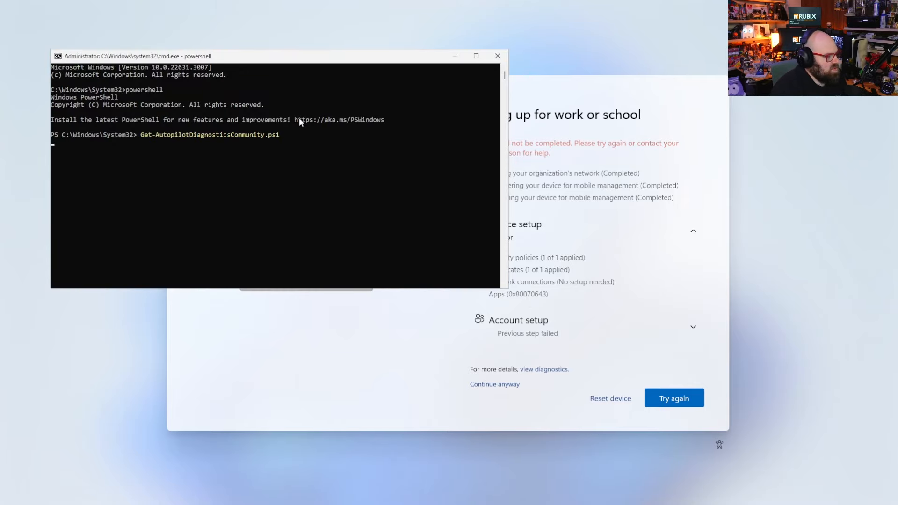
- Rerun the diagnostics script after setup failed, showing one app install marked Error / Failed
key(enter)
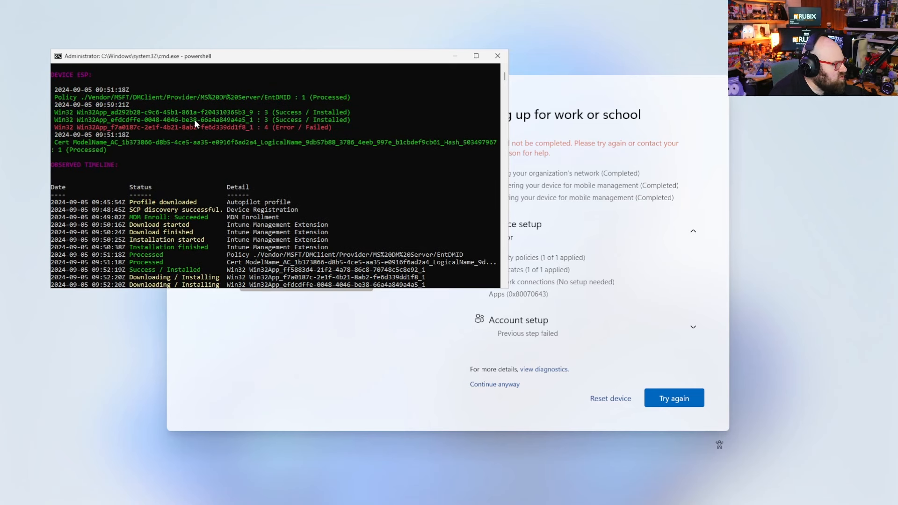
mouse_move(277, 130)
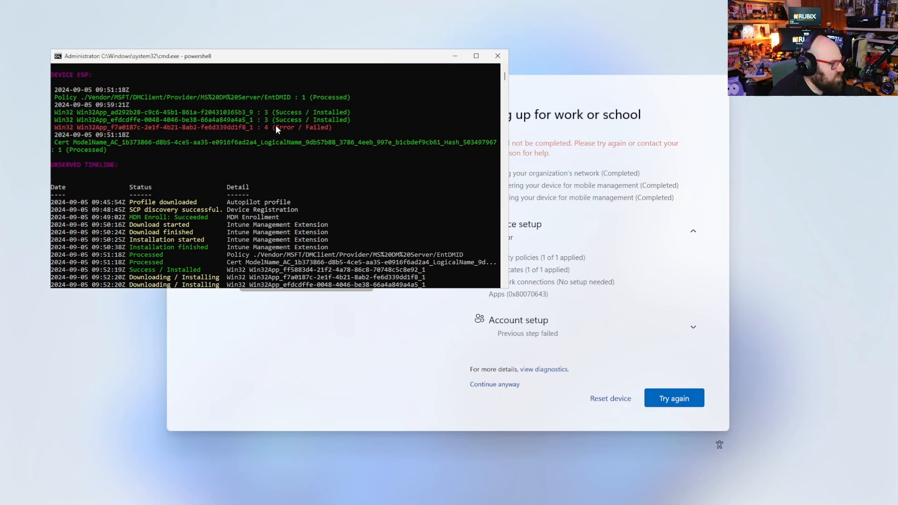
mouse_move(148, 132)
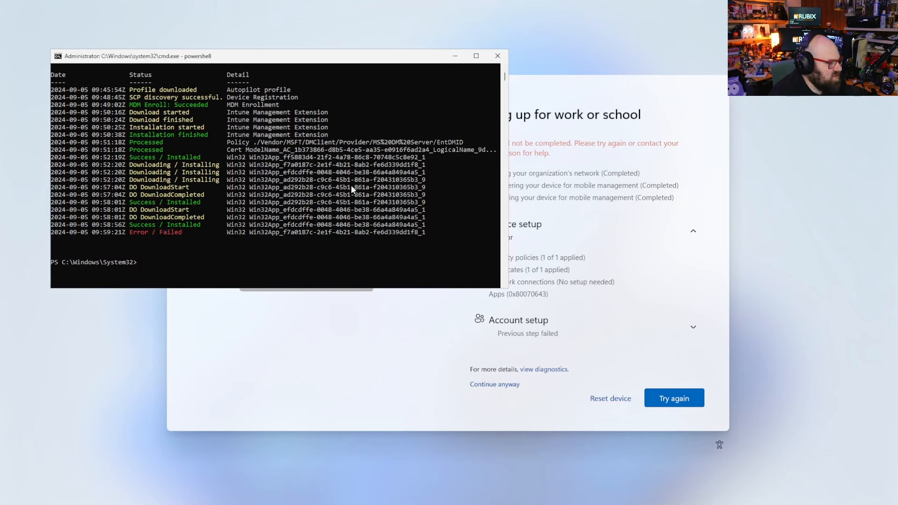
mouse_move(281, 233)
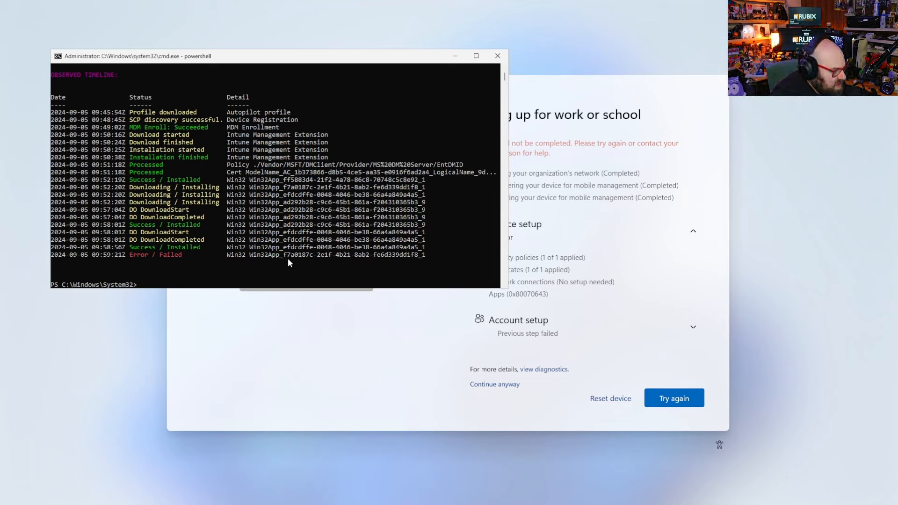
mouse_move(315, 261)
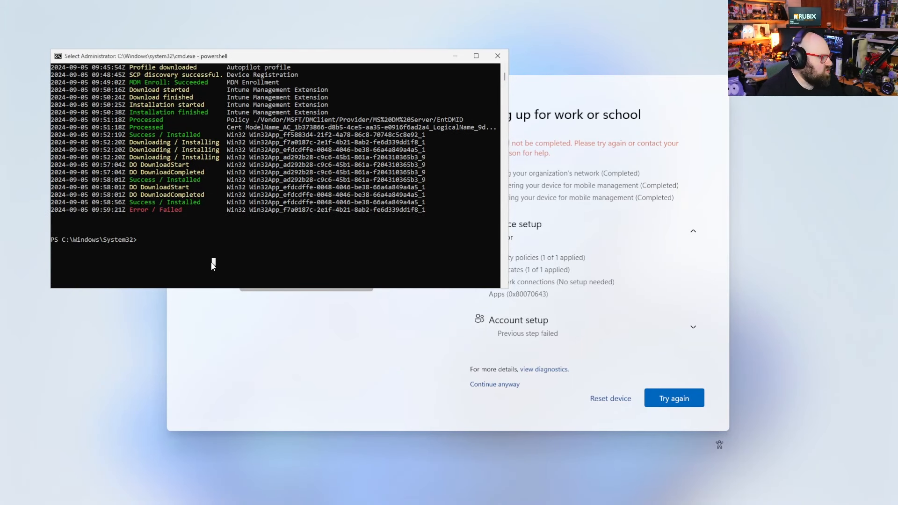
- Run Get-AutopilotDiagnosticsCommunity.ps1 -online, naming Azure Monitor Agent as the failed ESP app
text(Get-AutopilotDiagnosticsCommunity.ps1 -on)
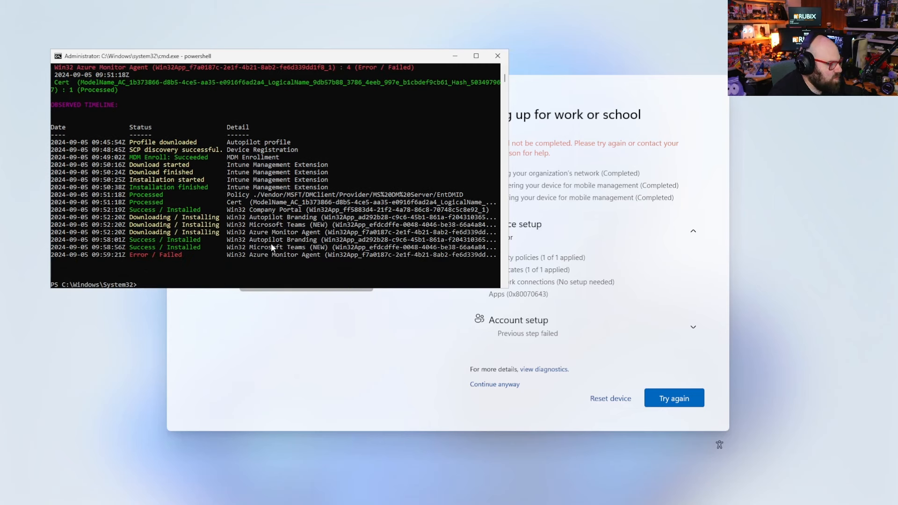
mouse_move(282, 233)
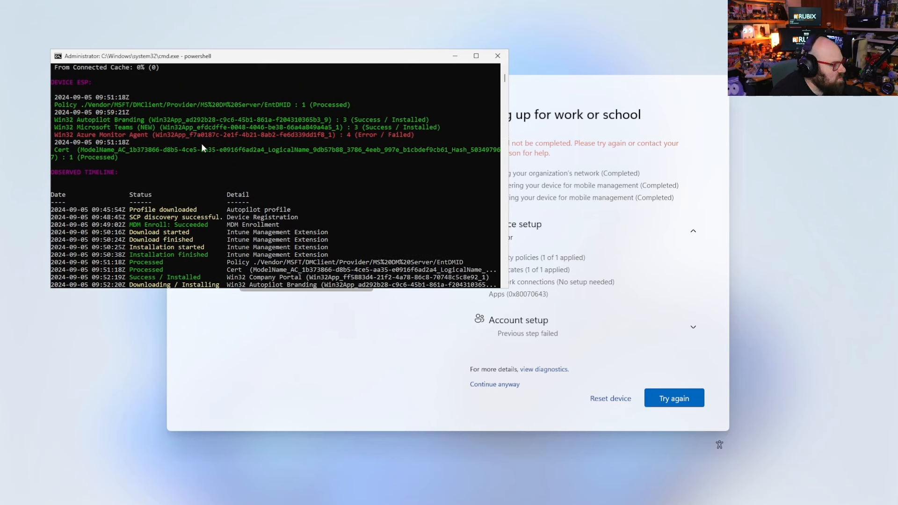
mouse_move(270, 226)
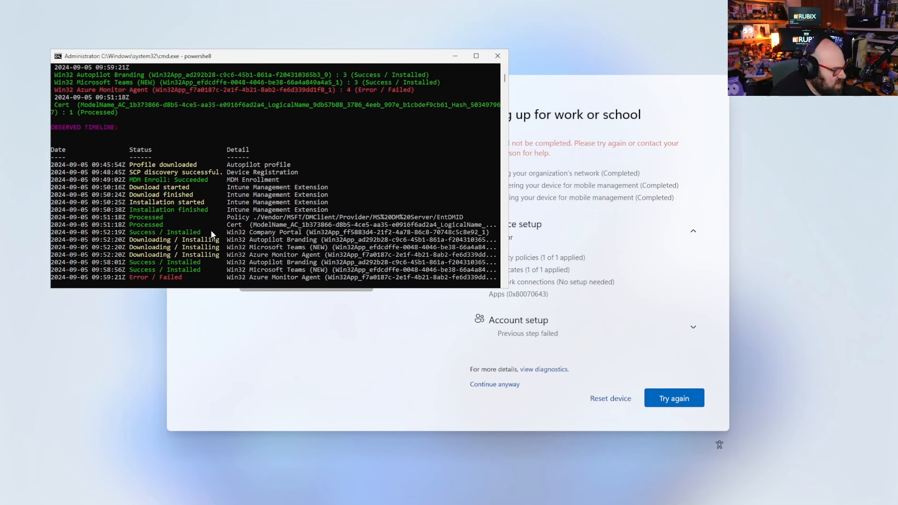
mouse_move(297, 231)
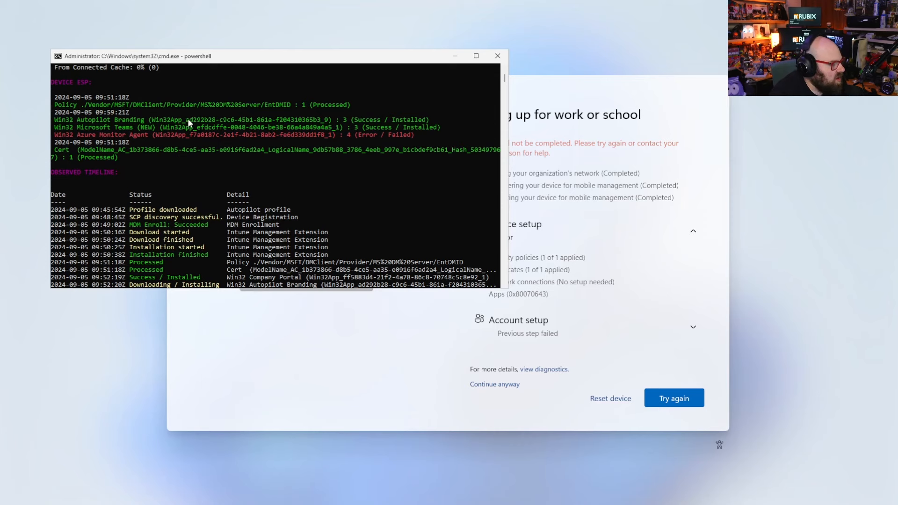
scroll(down, 3)
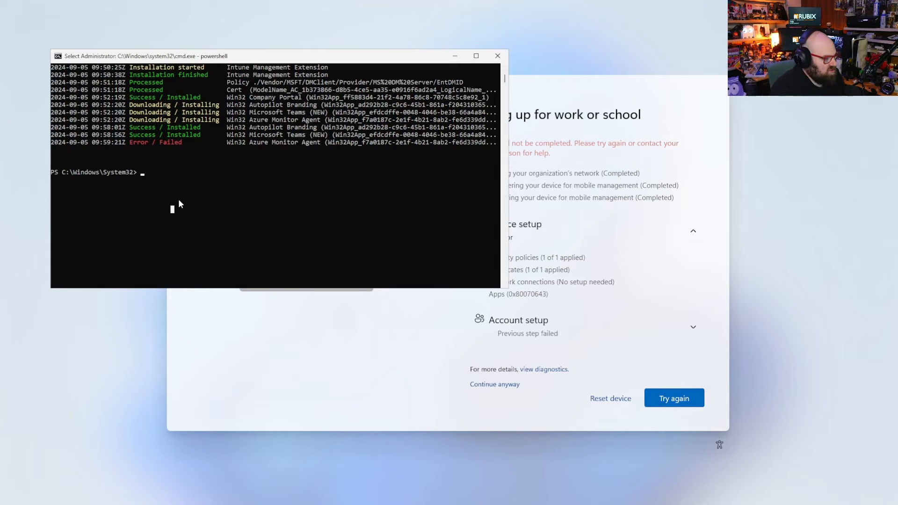
- Launch regedit and navigate to HKLM\SOFTWARE\Microsoft\Windows\Autopilot\EnrollmentStatusTracking
text(regedit)
text(Computer\HKEY_LOCAL_MACHINE\SOFTWARE\Microsoft\Win)
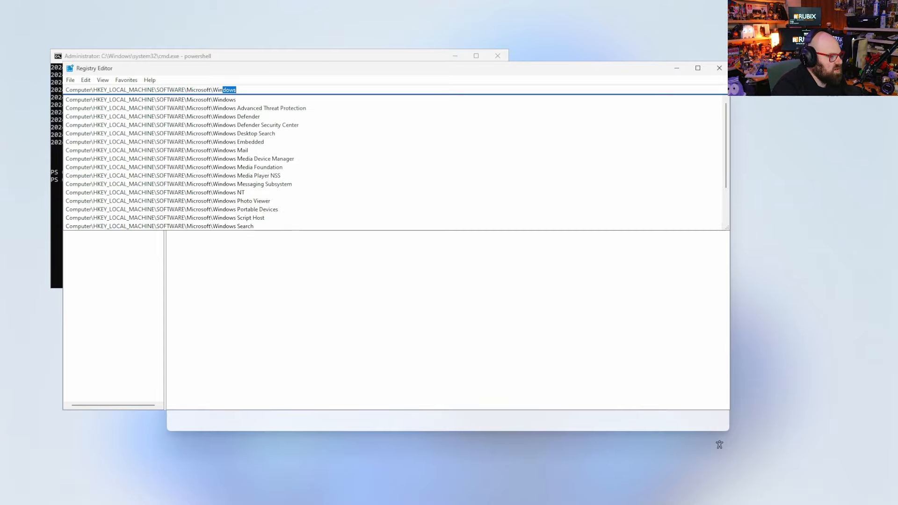
text(E)
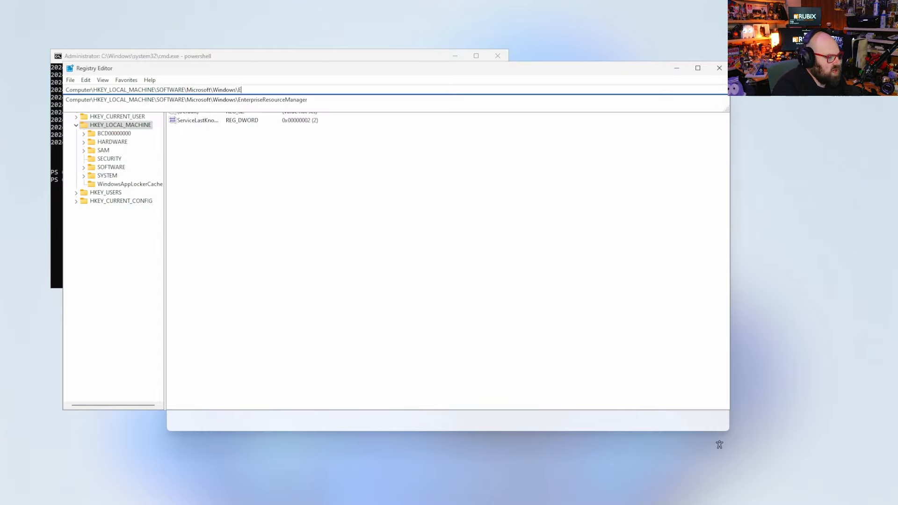
text(AssignedAccessConfiguration)
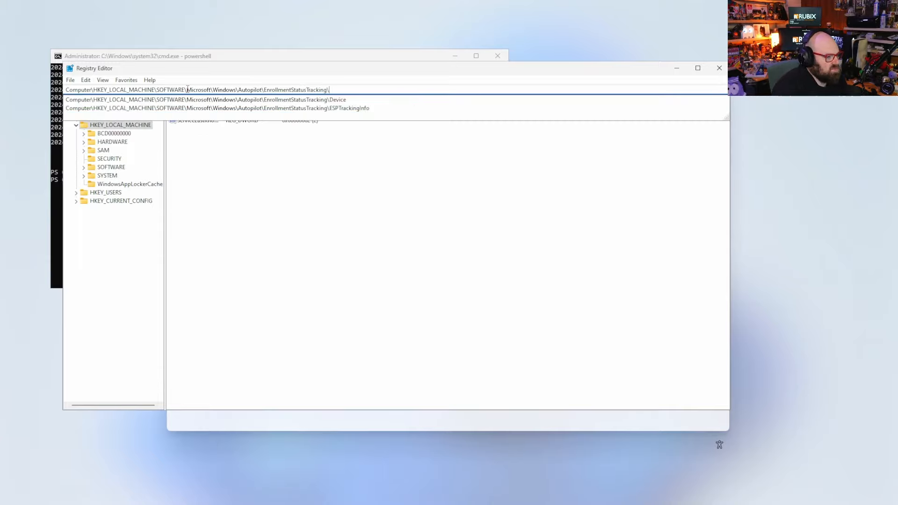
- Expand ESPTrackingInfo > Diagnostics and select the Sidecar key to show its values
click(125, 259)
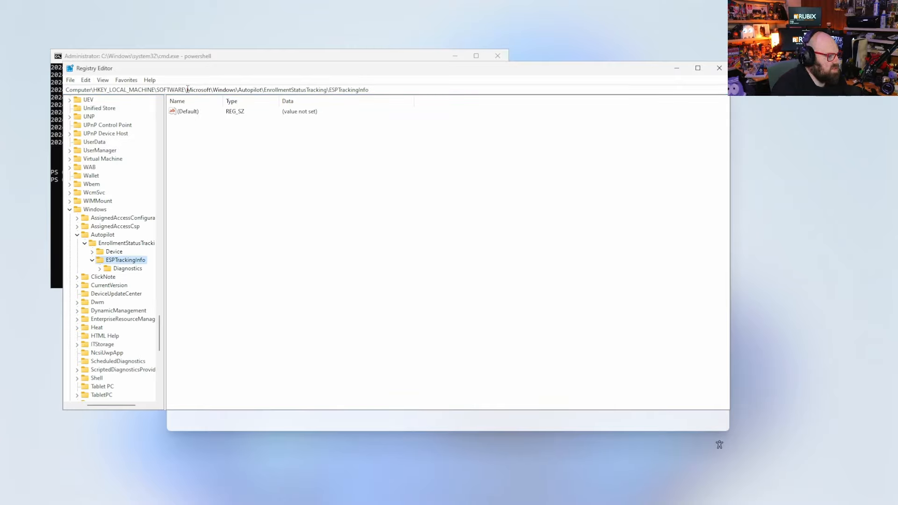
click(126, 268)
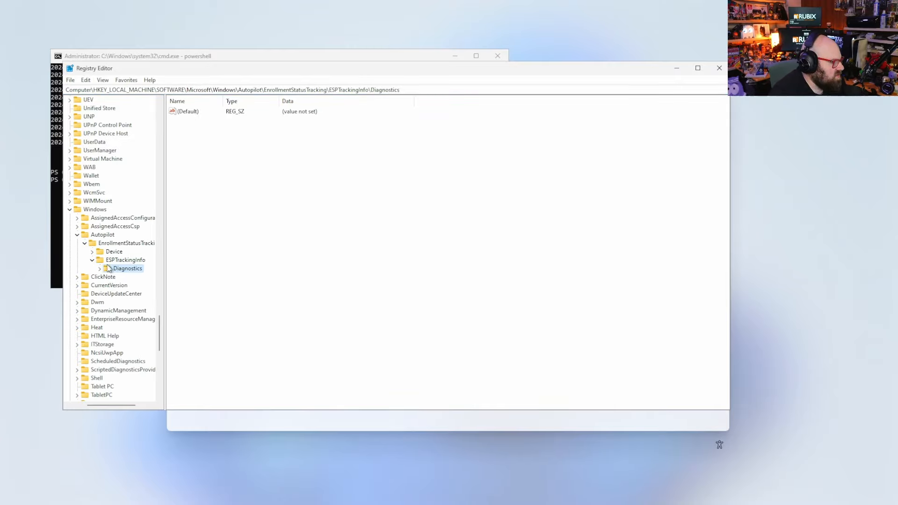
click(98, 269)
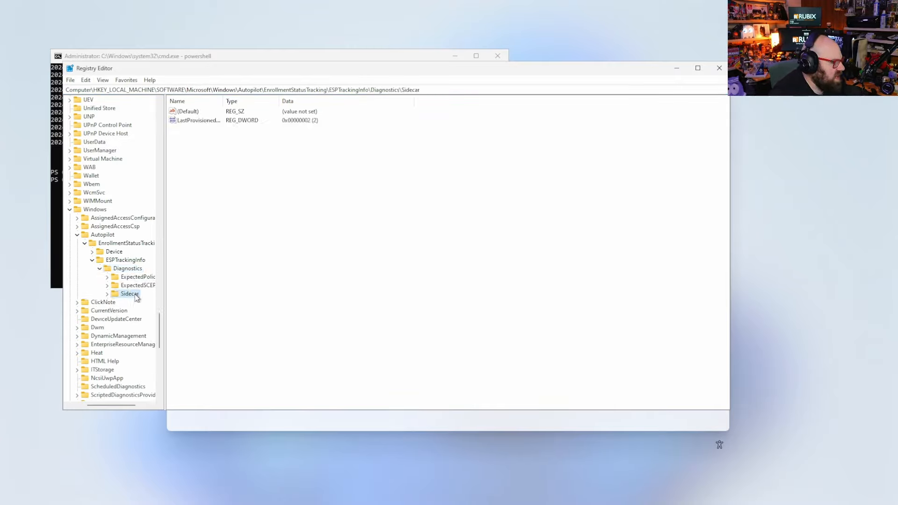
- Step through the early Sidecar snapshots (13:51:43, 13:52:19, 13:58:01) and LastLoggedState app values
click(130, 292)
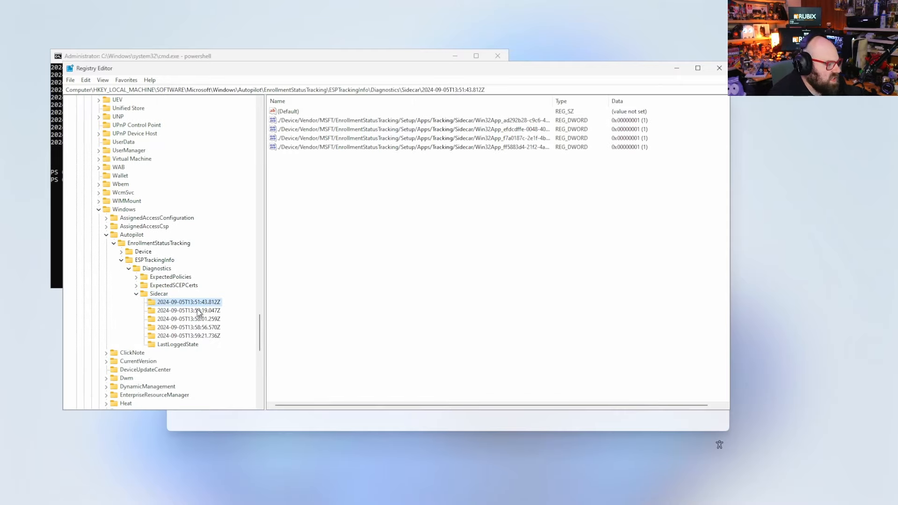
click(188, 318)
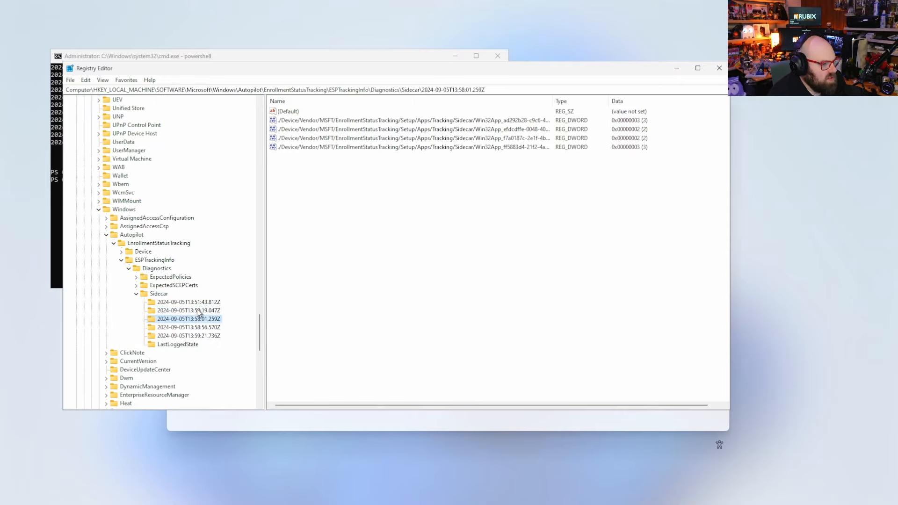
click(178, 344)
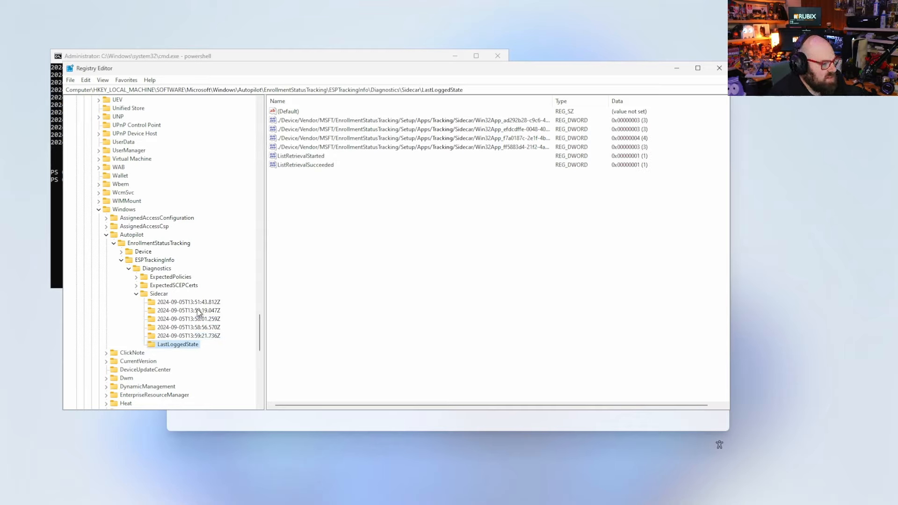
click(188, 302)
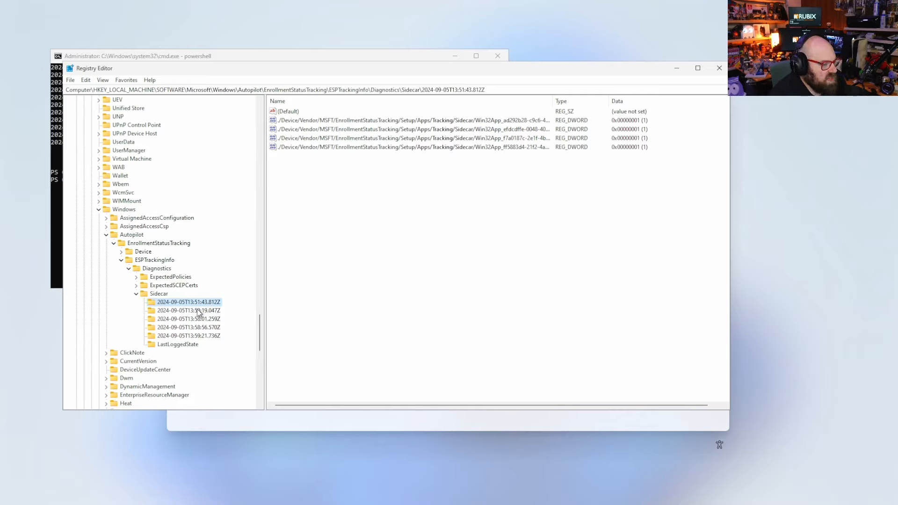
mouse_move(399, 131)
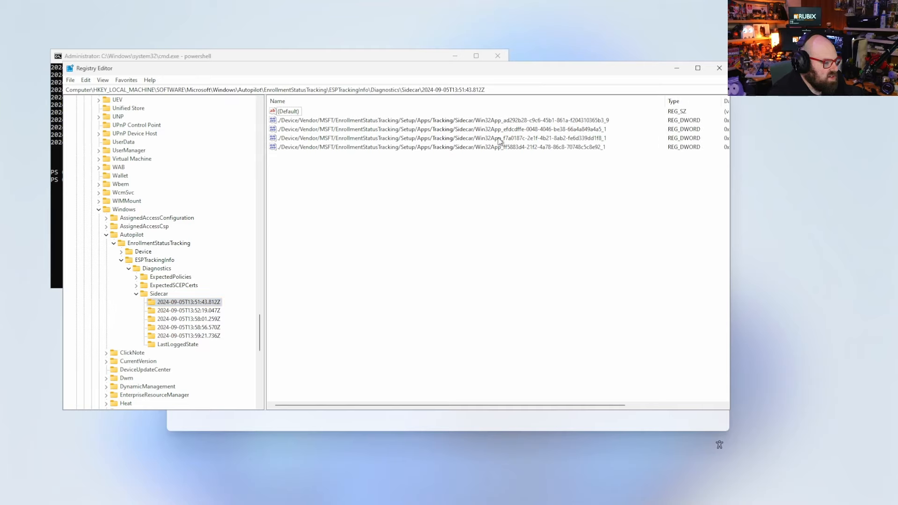
mouse_move(663, 100)
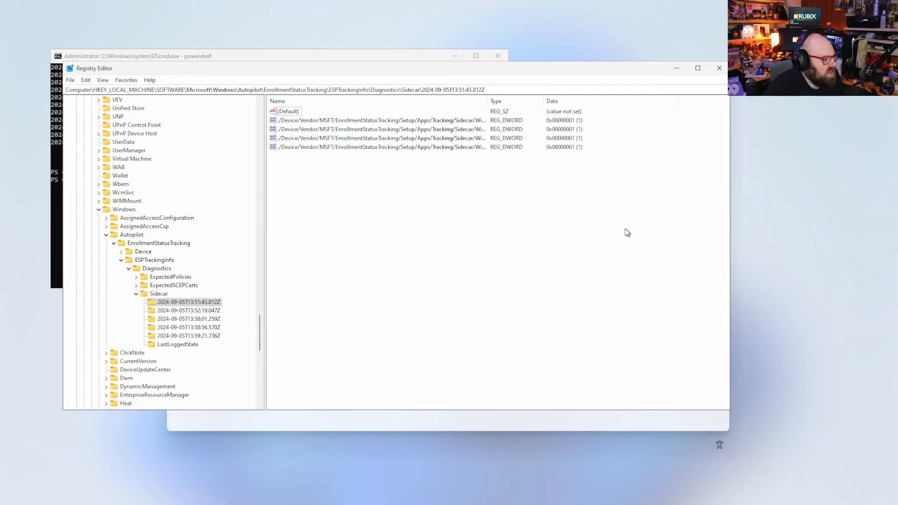
click(186, 302)
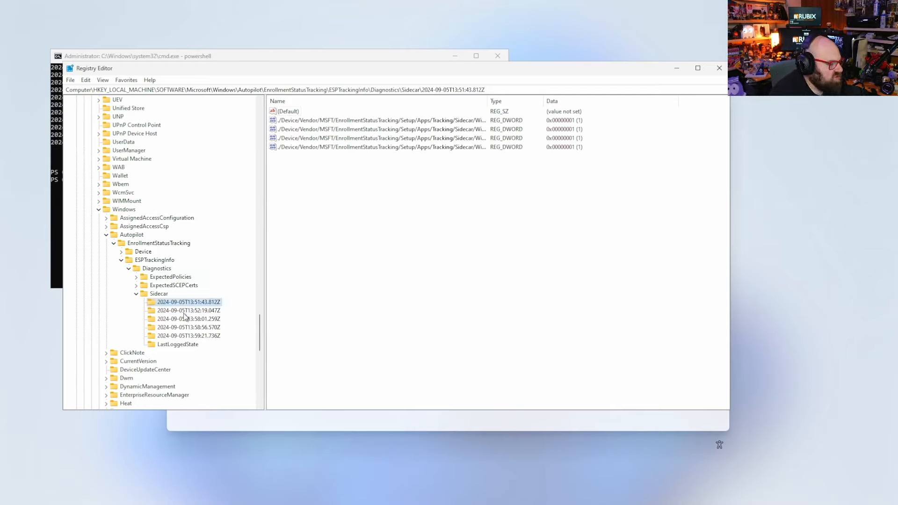
click(188, 309)
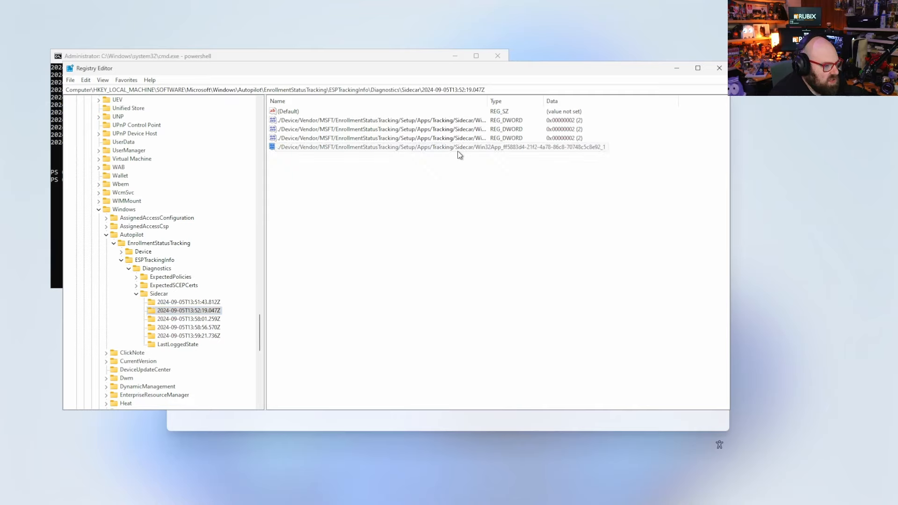
mouse_move(520, 152)
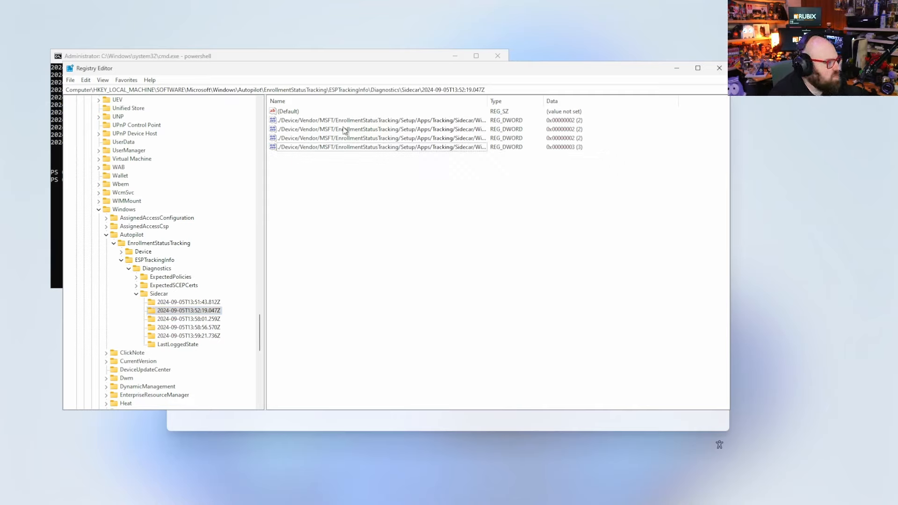
- Compare later snapshots with the diagnostics timeline until Azure Monitor Agent's status reads 4 in the final 13:59:21 key
click(258, 55)
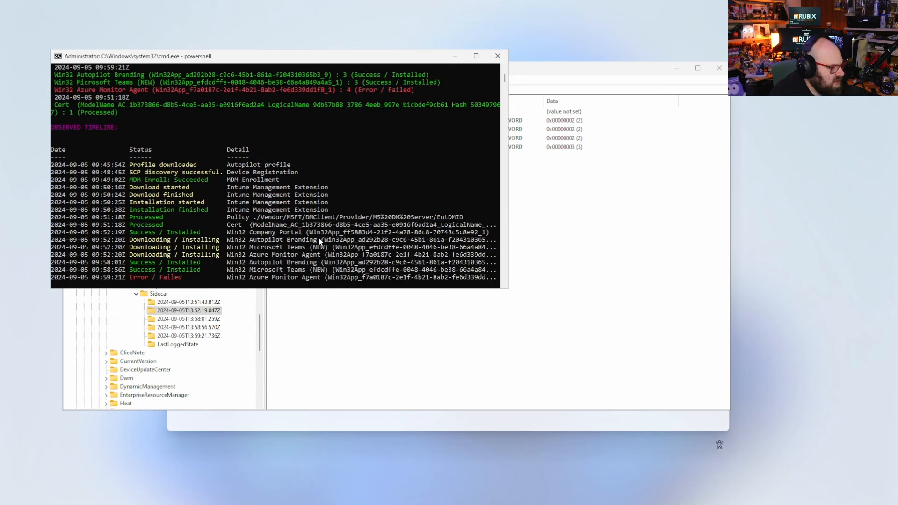
mouse_move(314, 243)
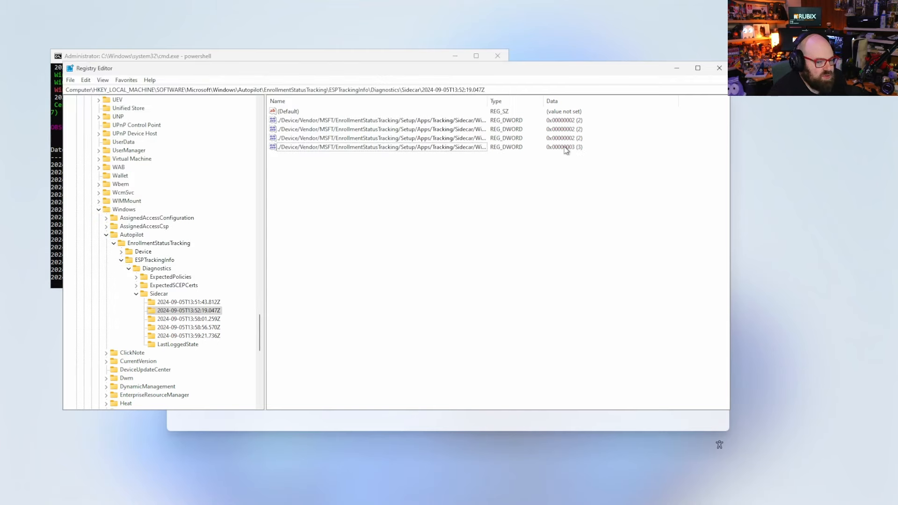
mouse_move(586, 122)
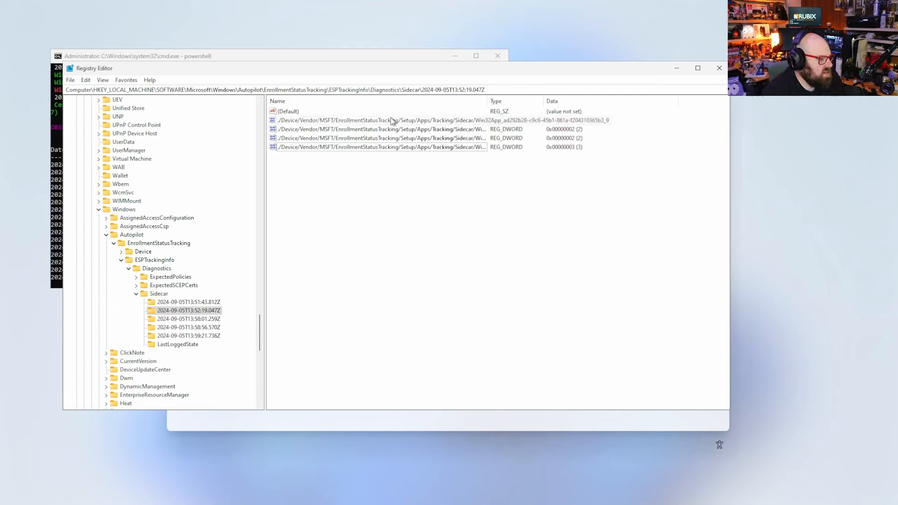
click(187, 318)
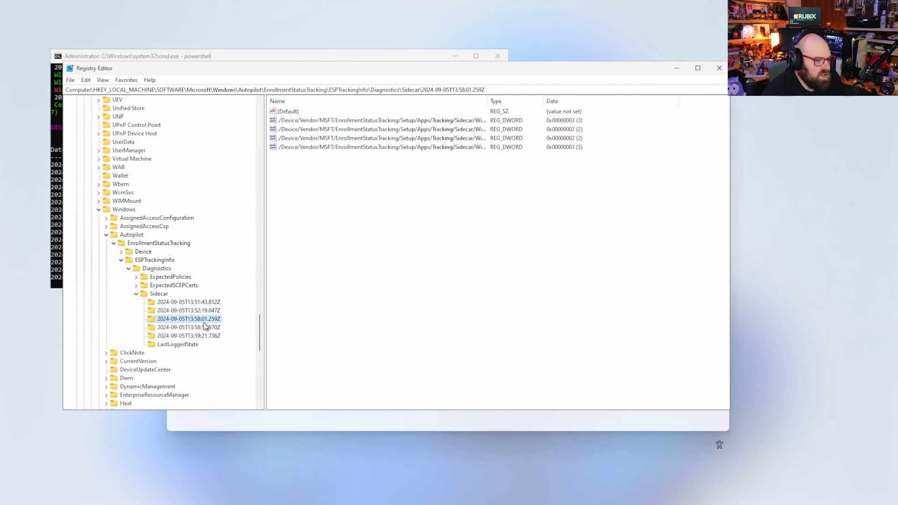
click(379, 120)
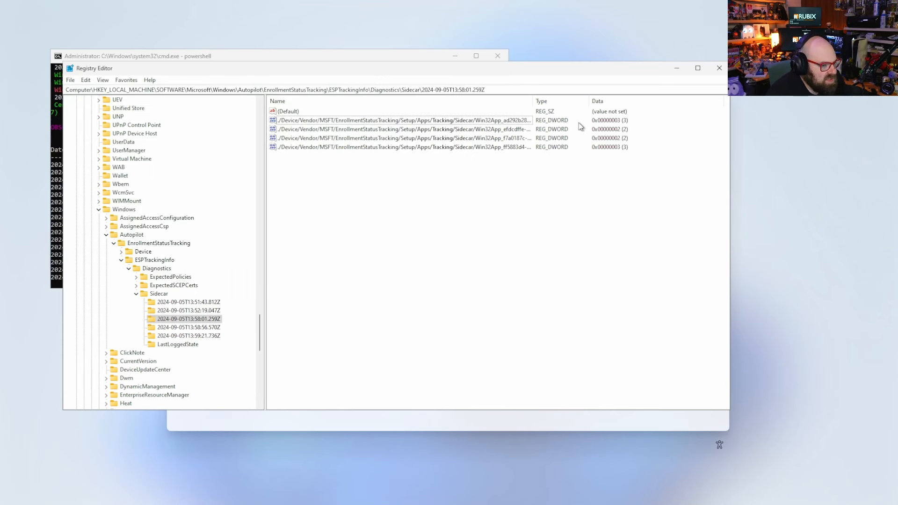
click(401, 138)
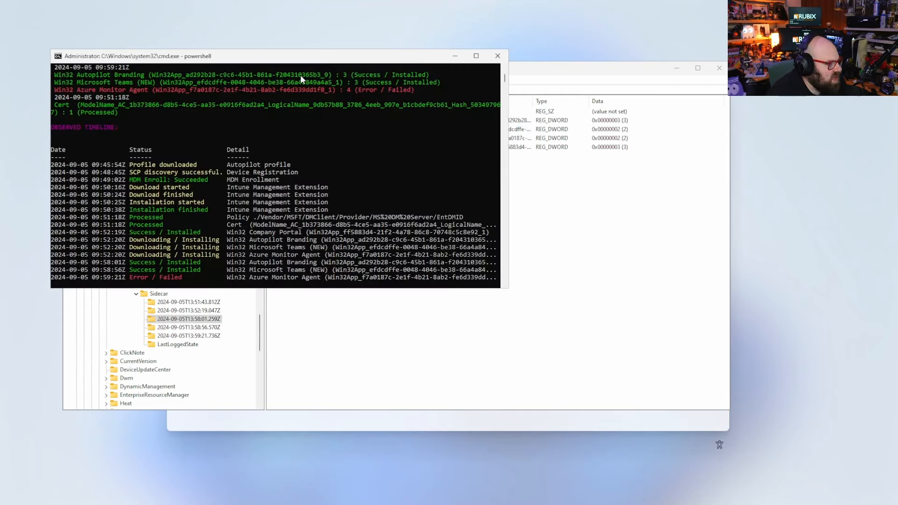
mouse_move(544, 220)
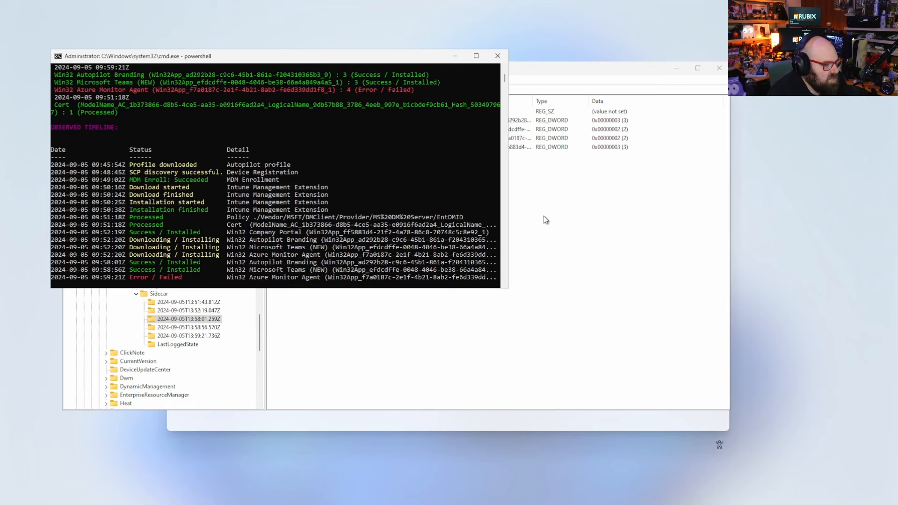
click(188, 327)
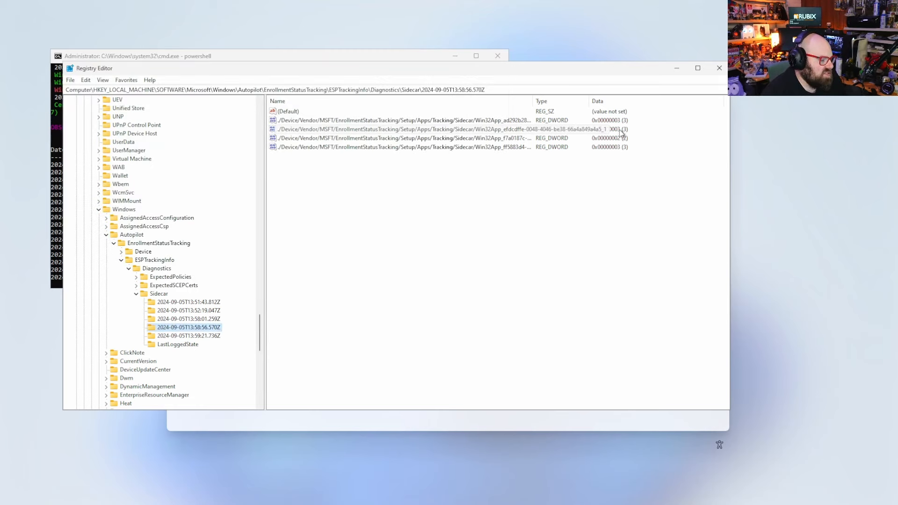
click(401, 139)
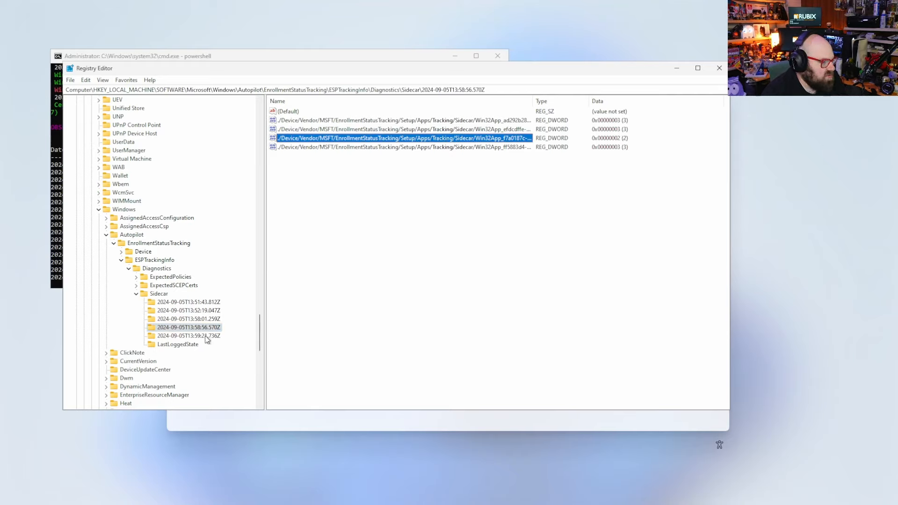
click(187, 335)
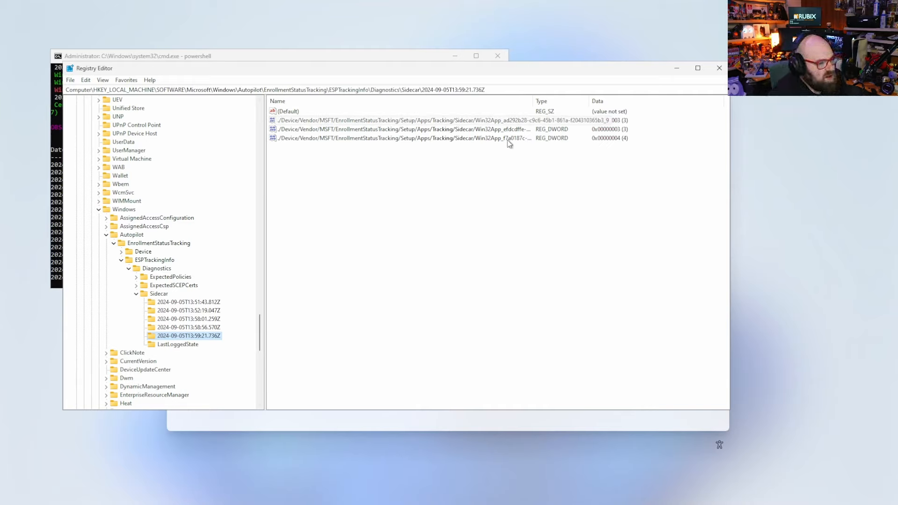
mouse_move(526, 138)
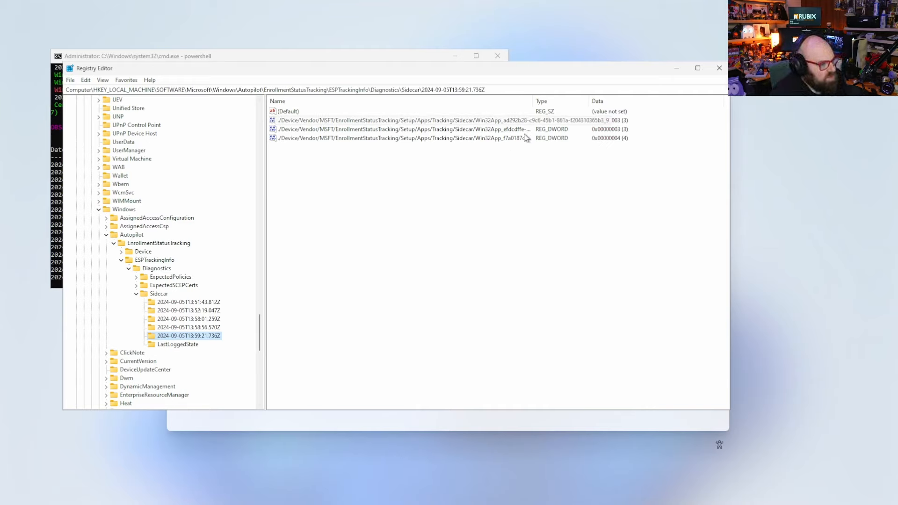
mouse_move(587, 136)
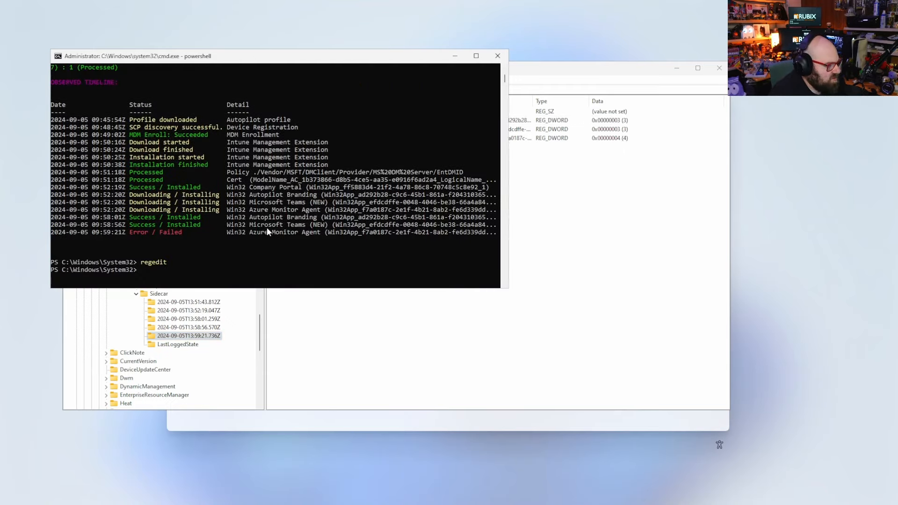
mouse_move(418, 227)
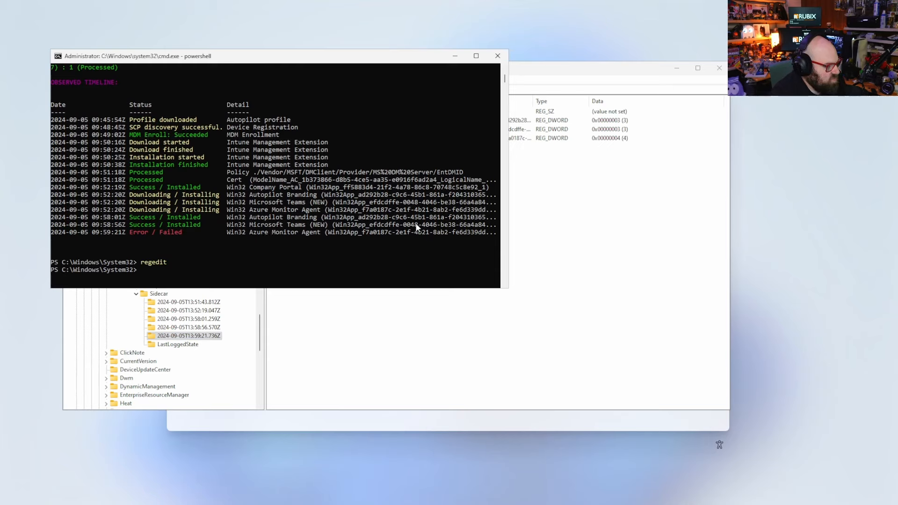
mouse_move(95, 137)
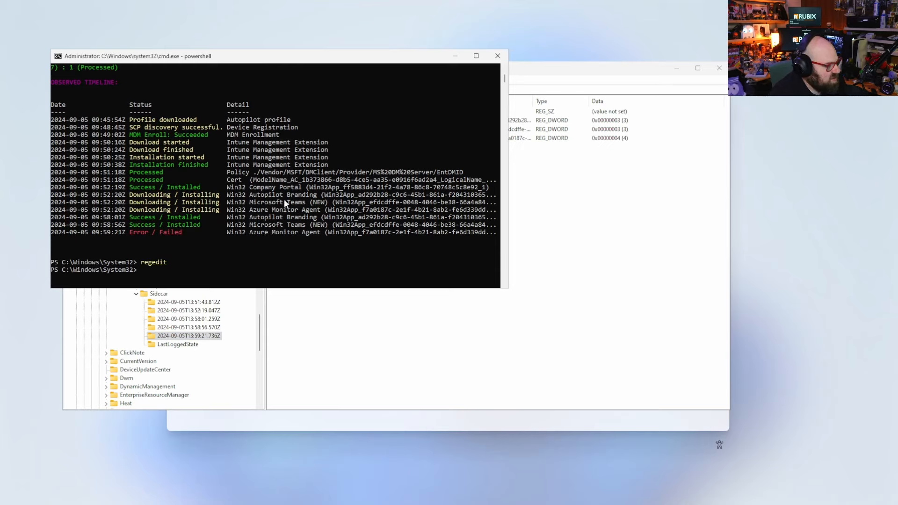
mouse_move(277, 243)
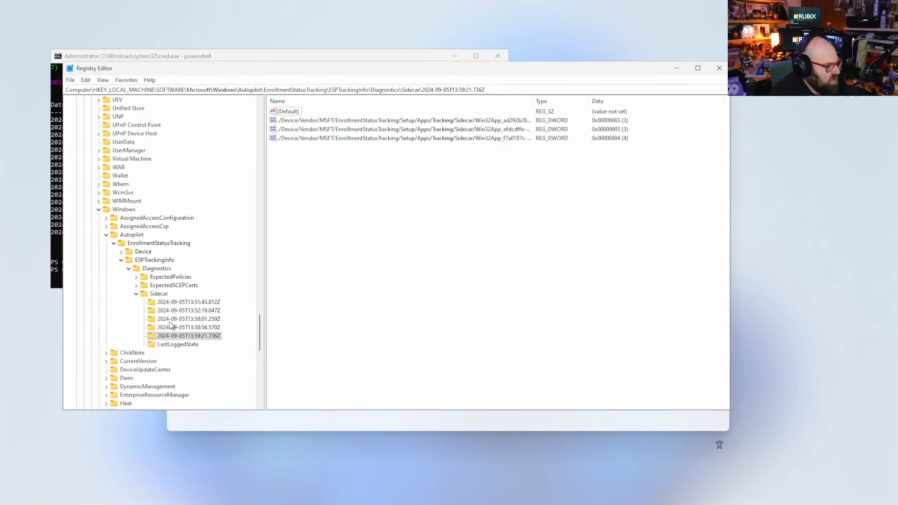
- Inspect LastLoggedState's four app statuses and the ListRetrievalStarted flag against the PowerShell timeline
click(178, 344)
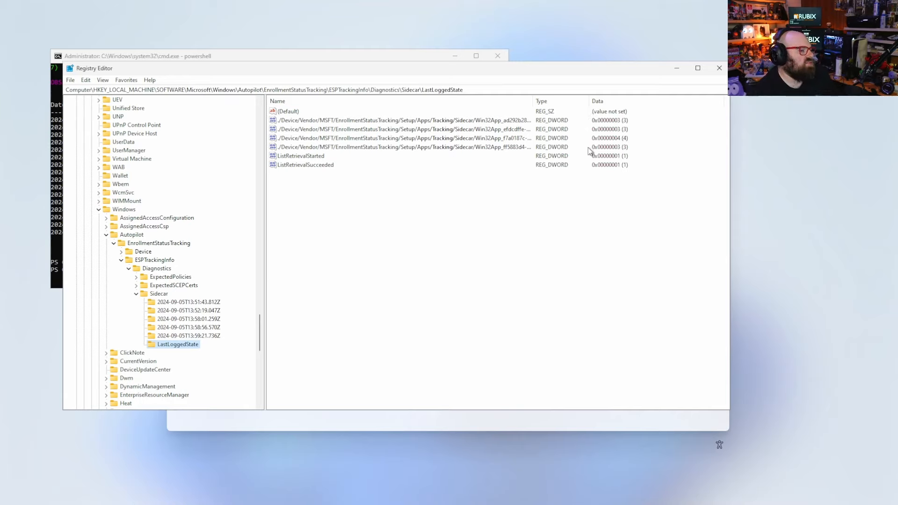
mouse_move(581, 148)
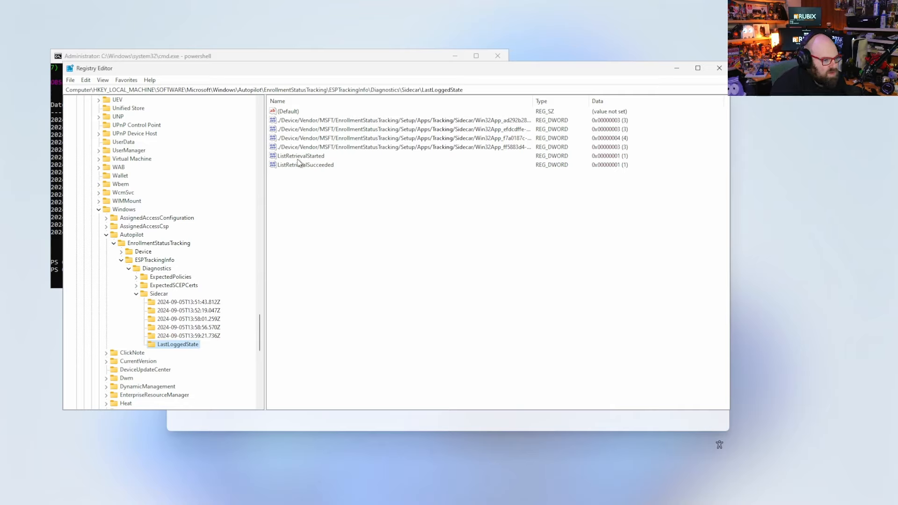
click(298, 157)
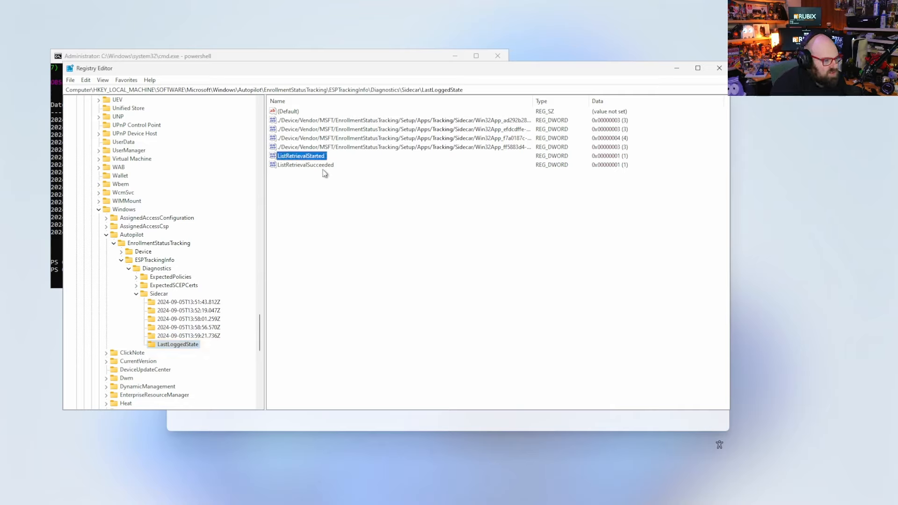
click(304, 164)
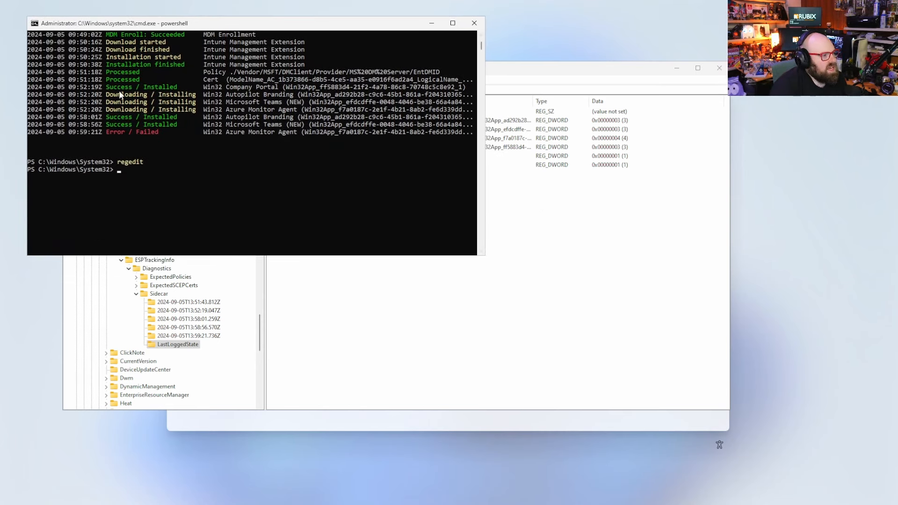
mouse_move(233, 226)
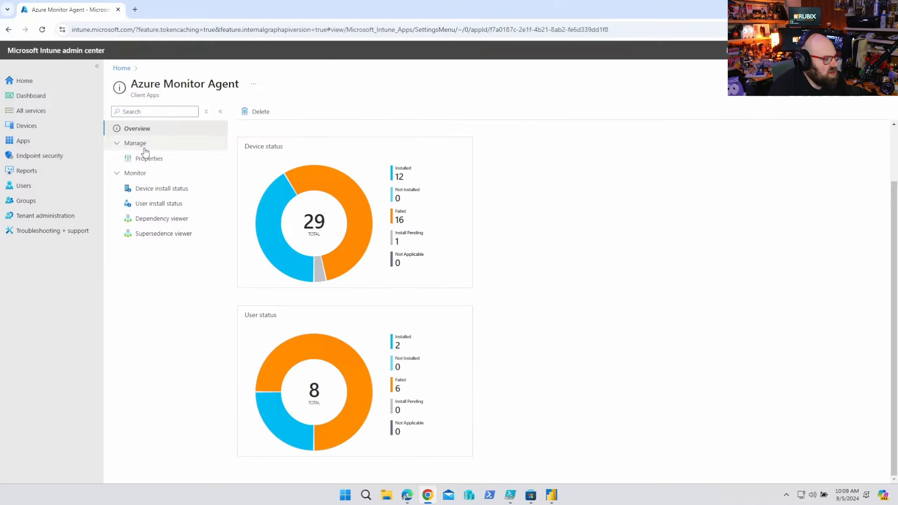
- Save Azure Monitor Agent's assignment as available for enrolled devices to All users
click(149, 158)
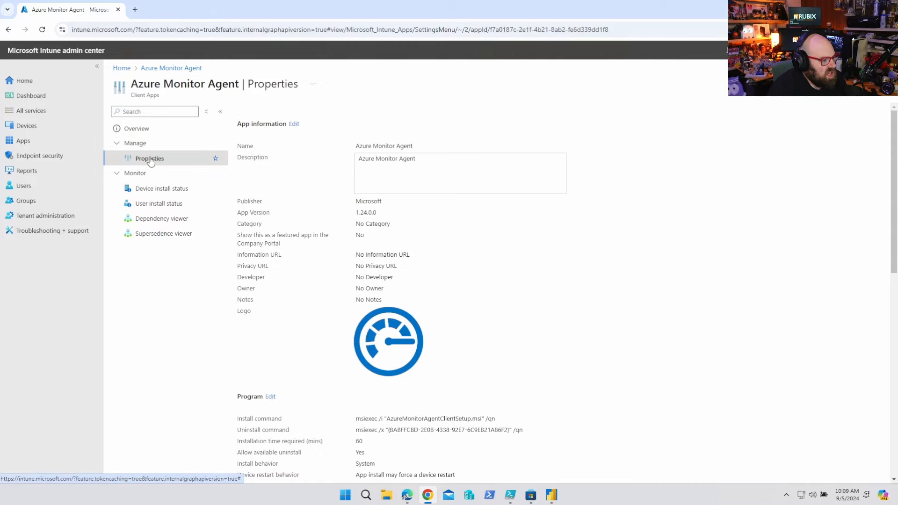
scroll(down, 3)
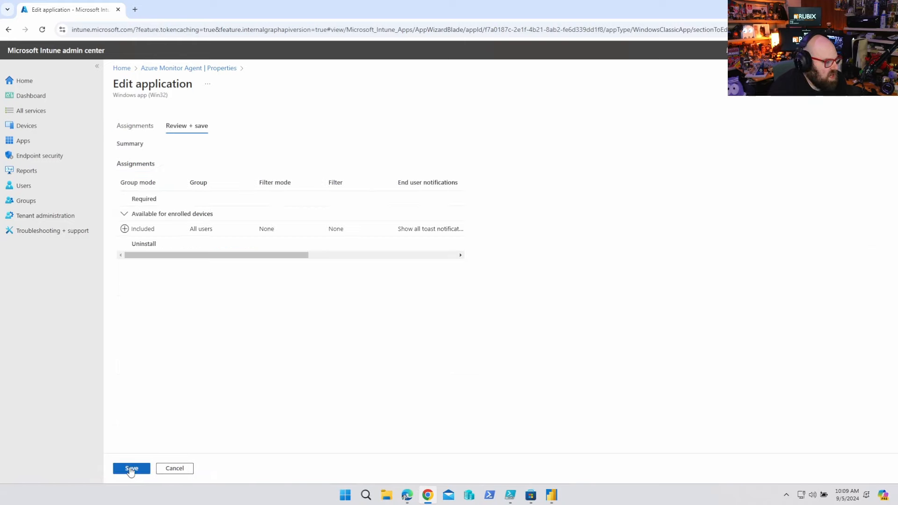
click(131, 468)
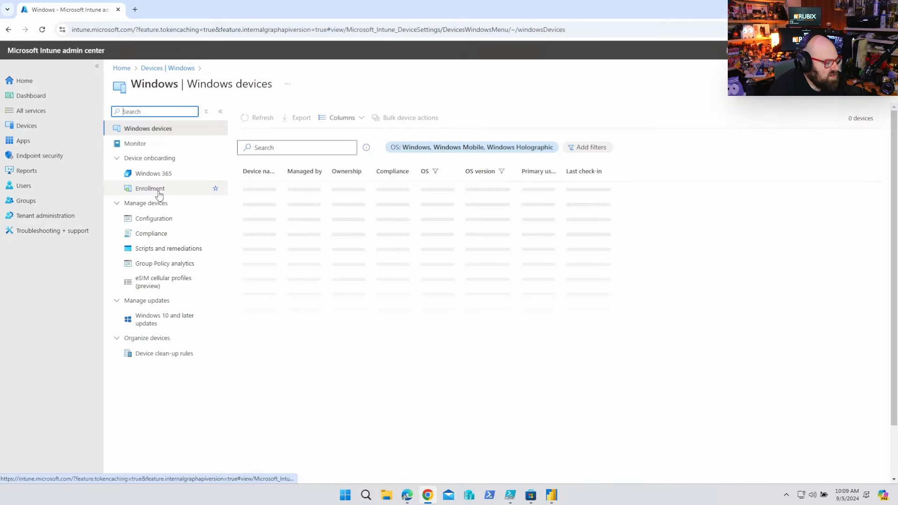
- Locate the M365 Enrollment Status Page profile under Windows enrollment settings
click(149, 188)
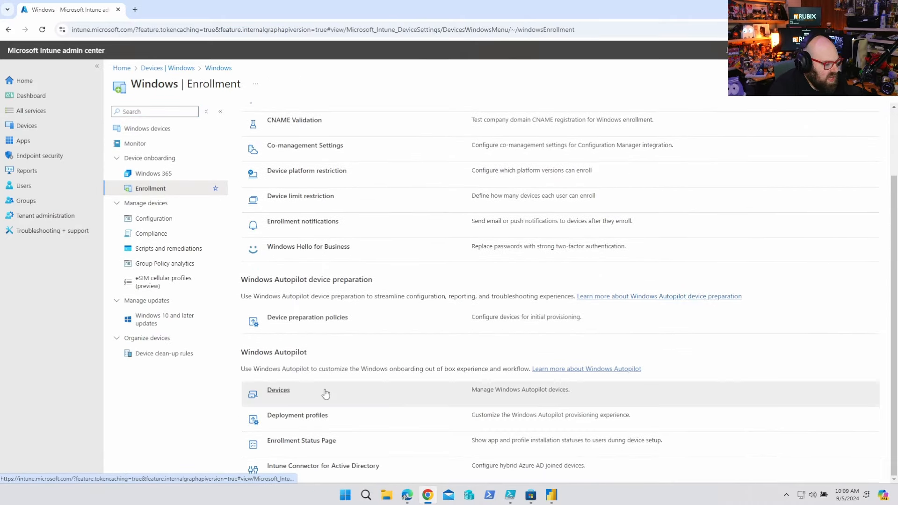
click(300, 441)
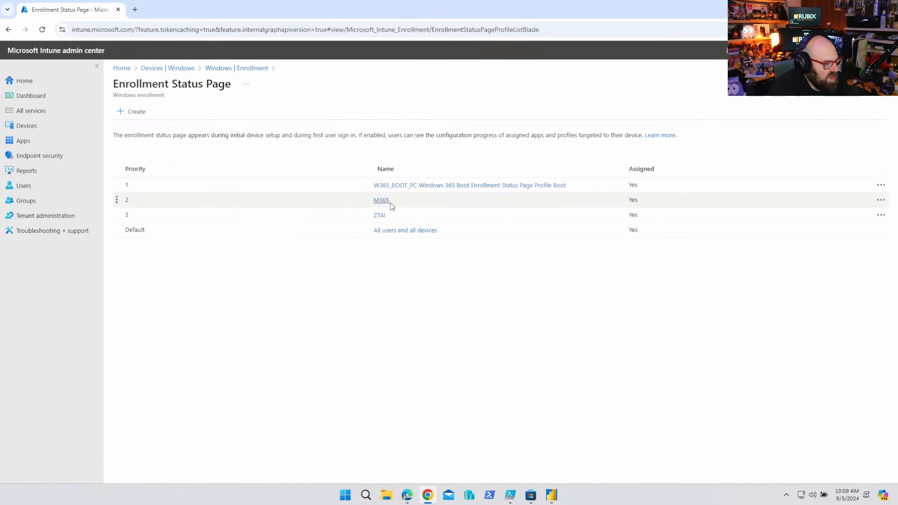
click(380, 200)
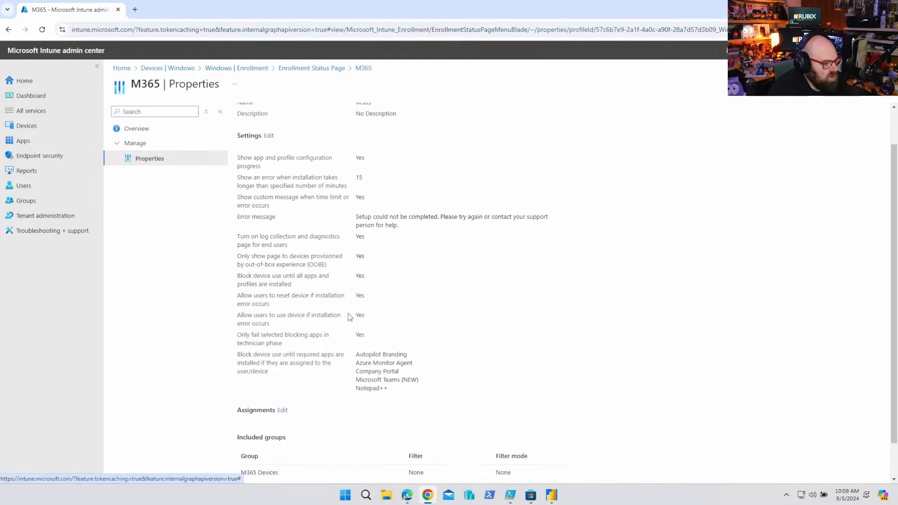
scroll(up, 3)
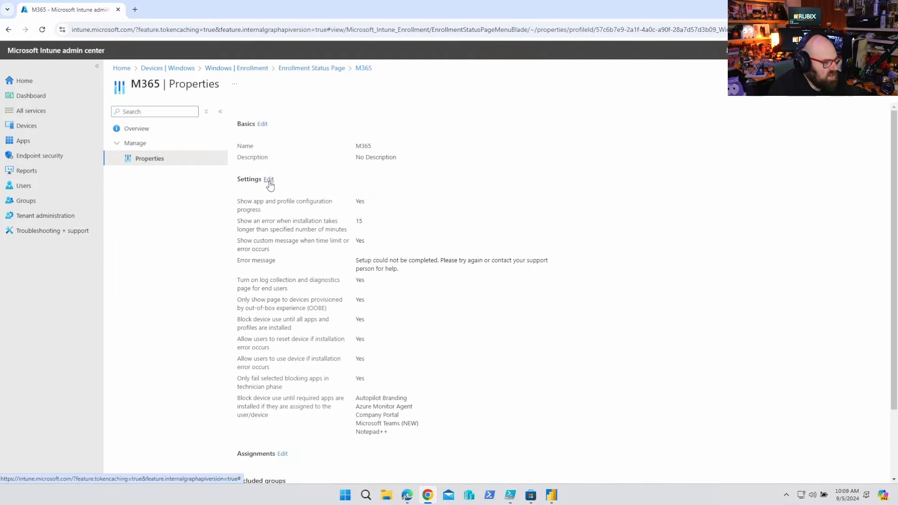
- Remove Azure Monitor Agent from the M365 profile's blocking apps and review the change
click(268, 179)
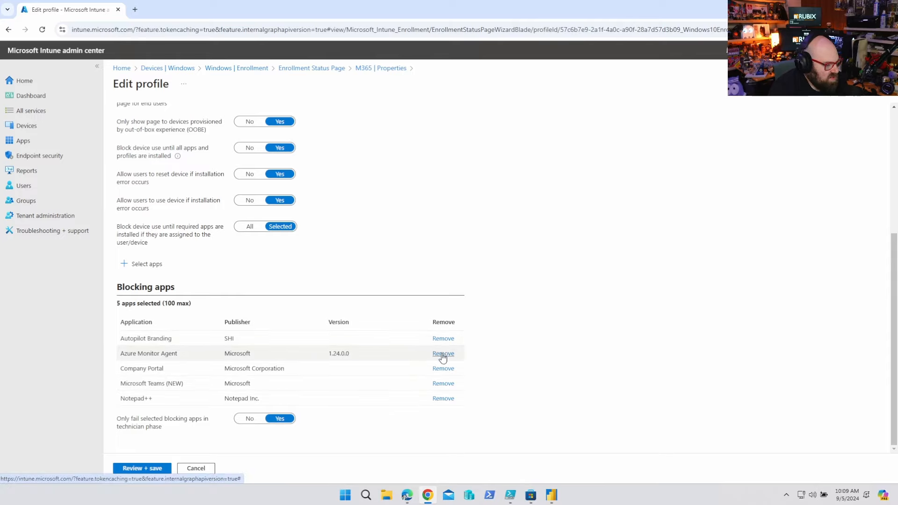
click(443, 354)
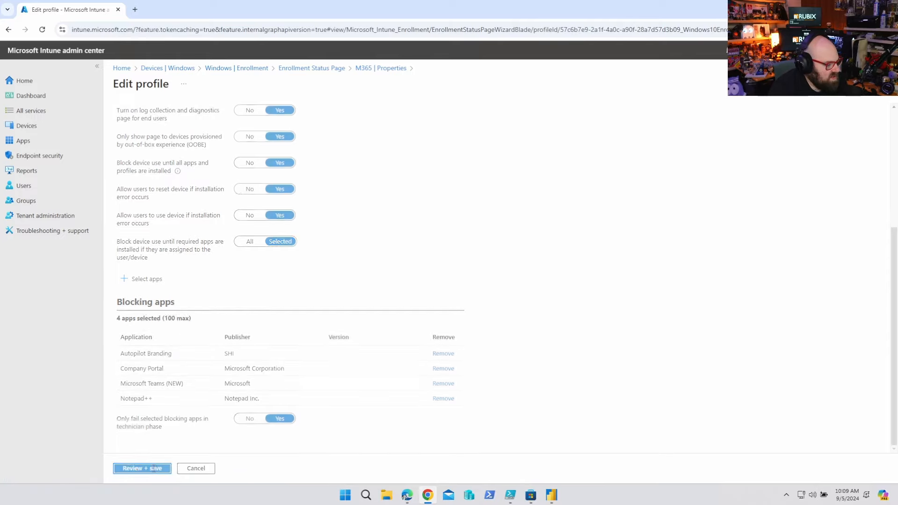
click(141, 467)
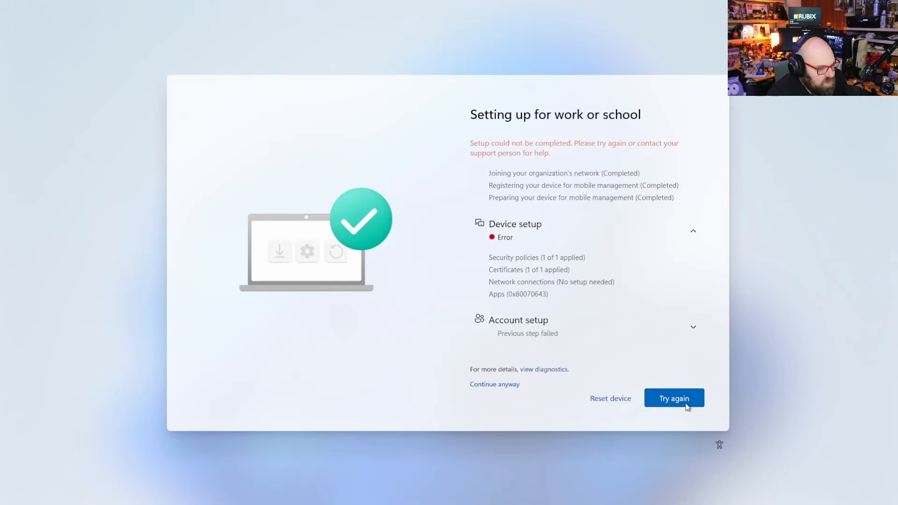
- Choose Continue anyway on the Setting up for work or school error screen
click(674, 399)
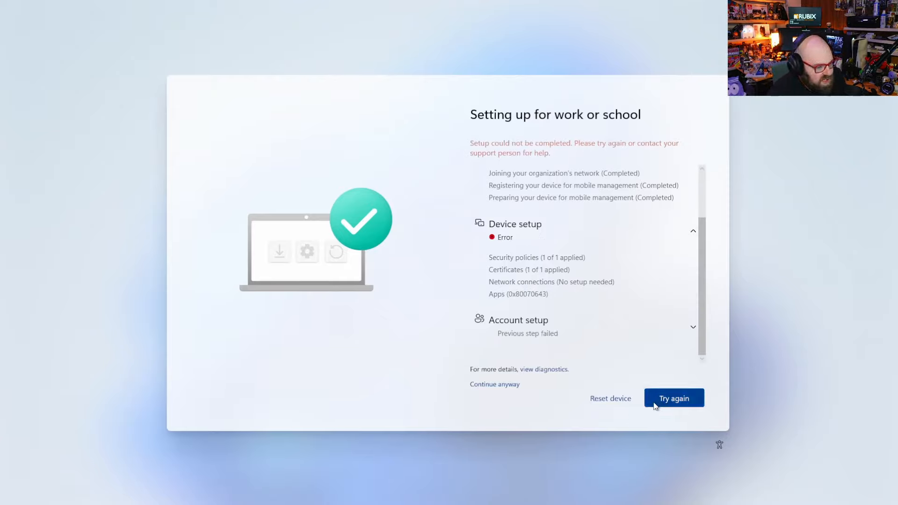
mouse_move(473, 395)
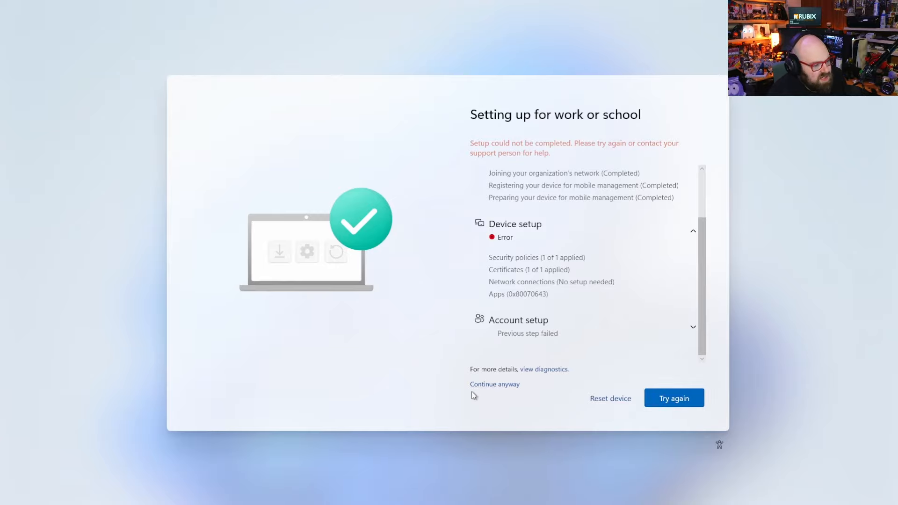
mouse_move(472, 421)
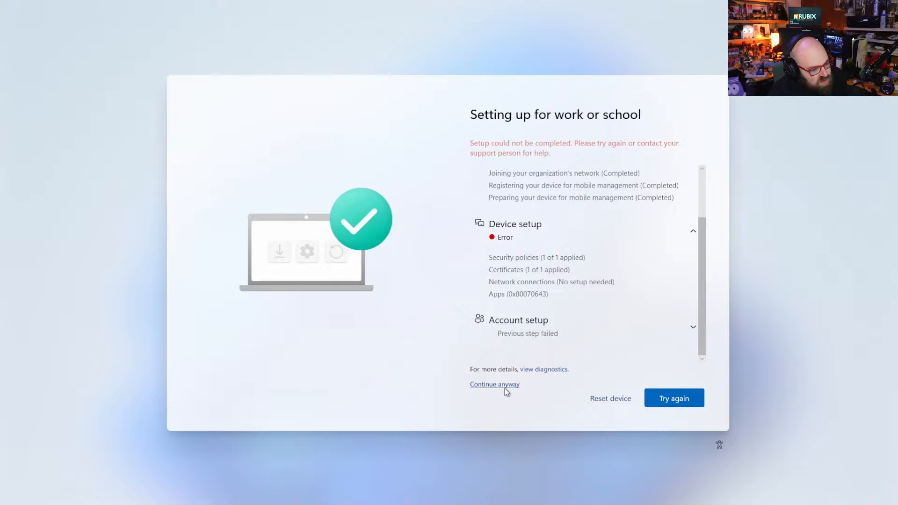
click(493, 384)
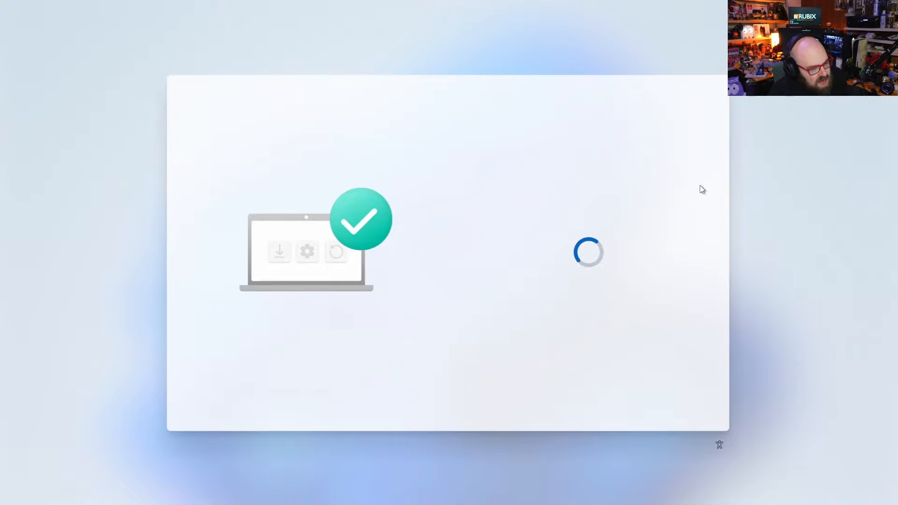